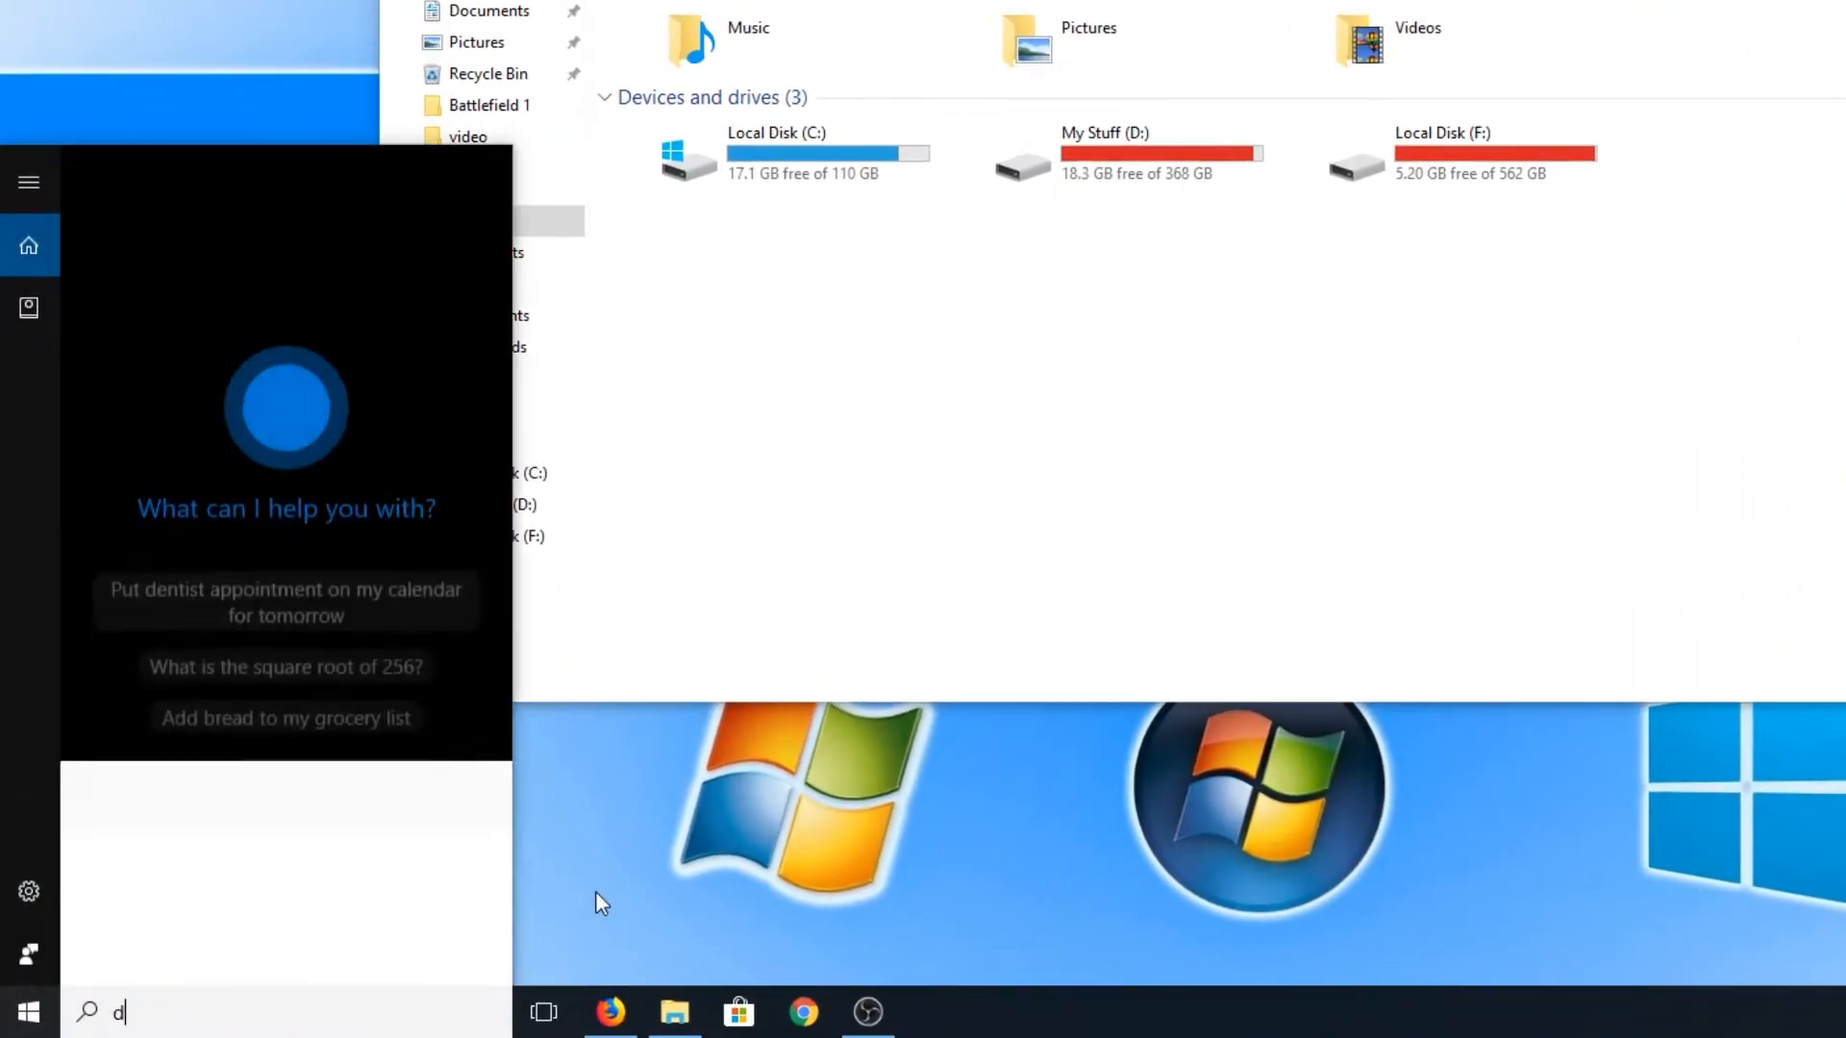
# Search 'disk man' and launch 'Create and format hard disk partitions'
pyautogui.write('isk man')
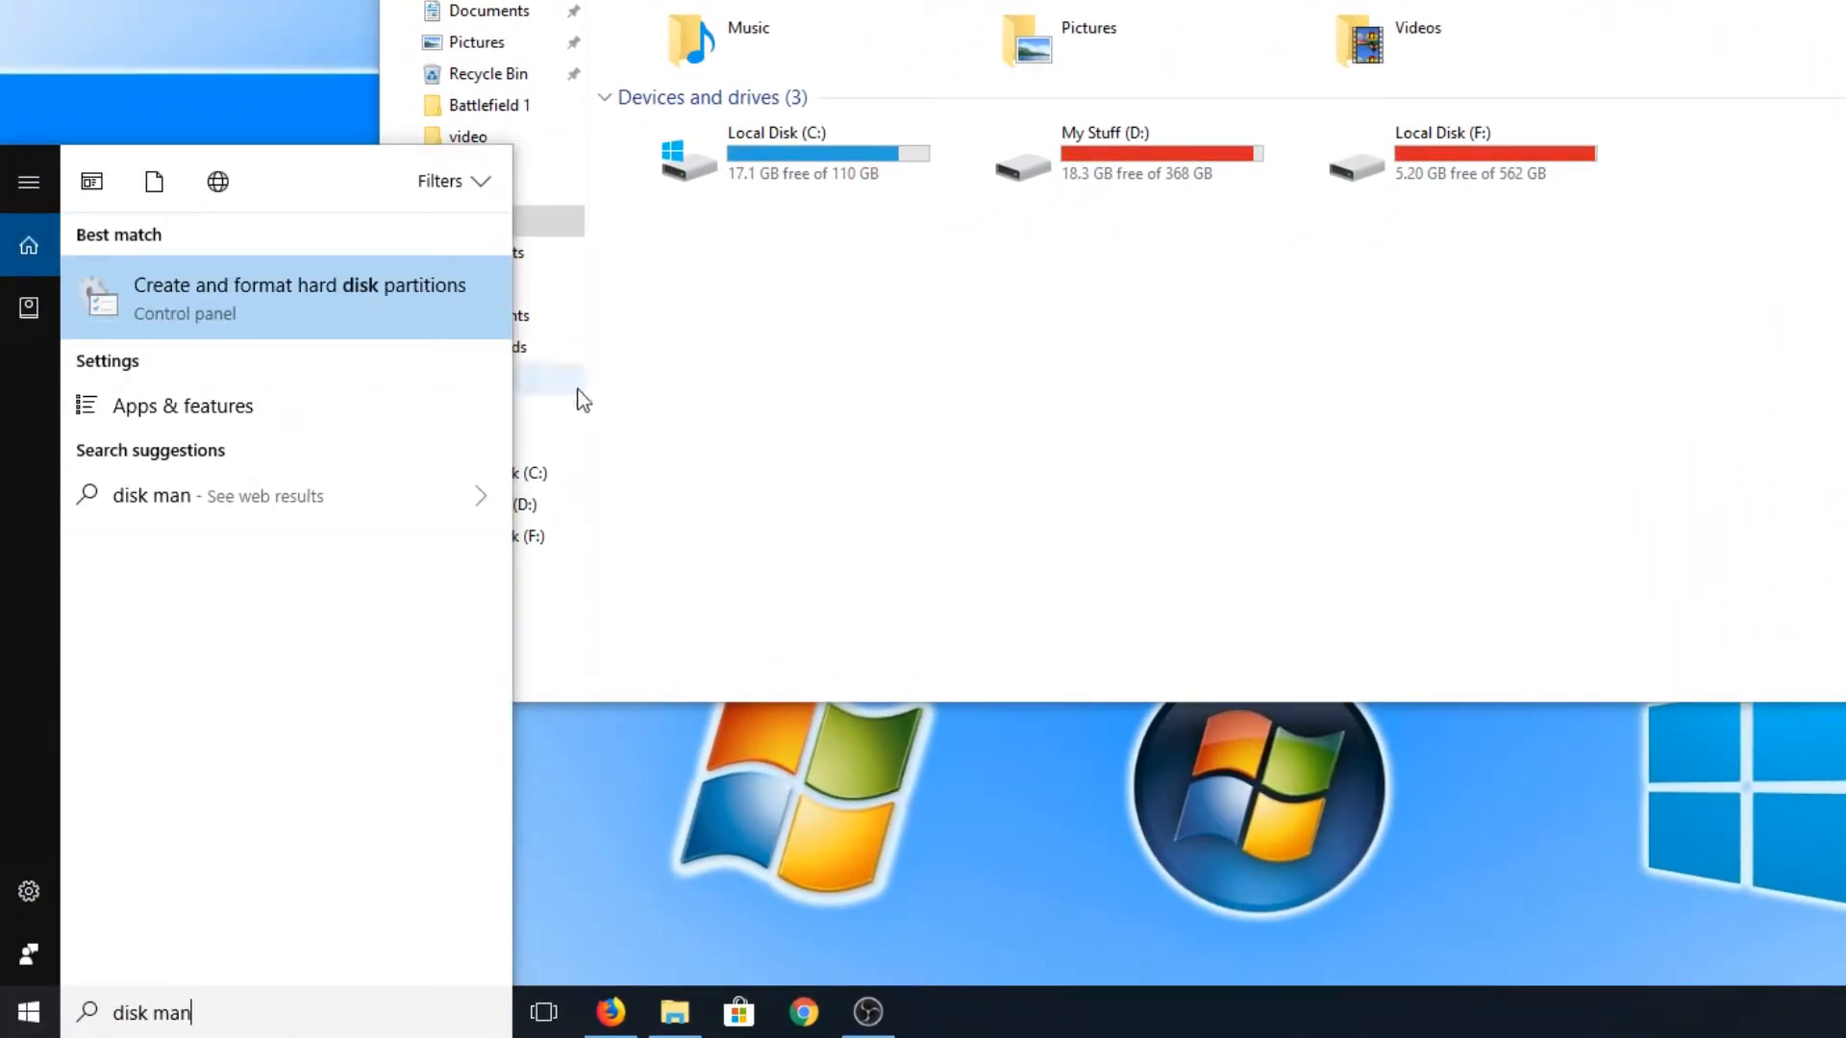
pyautogui.moveTo(234, 312)
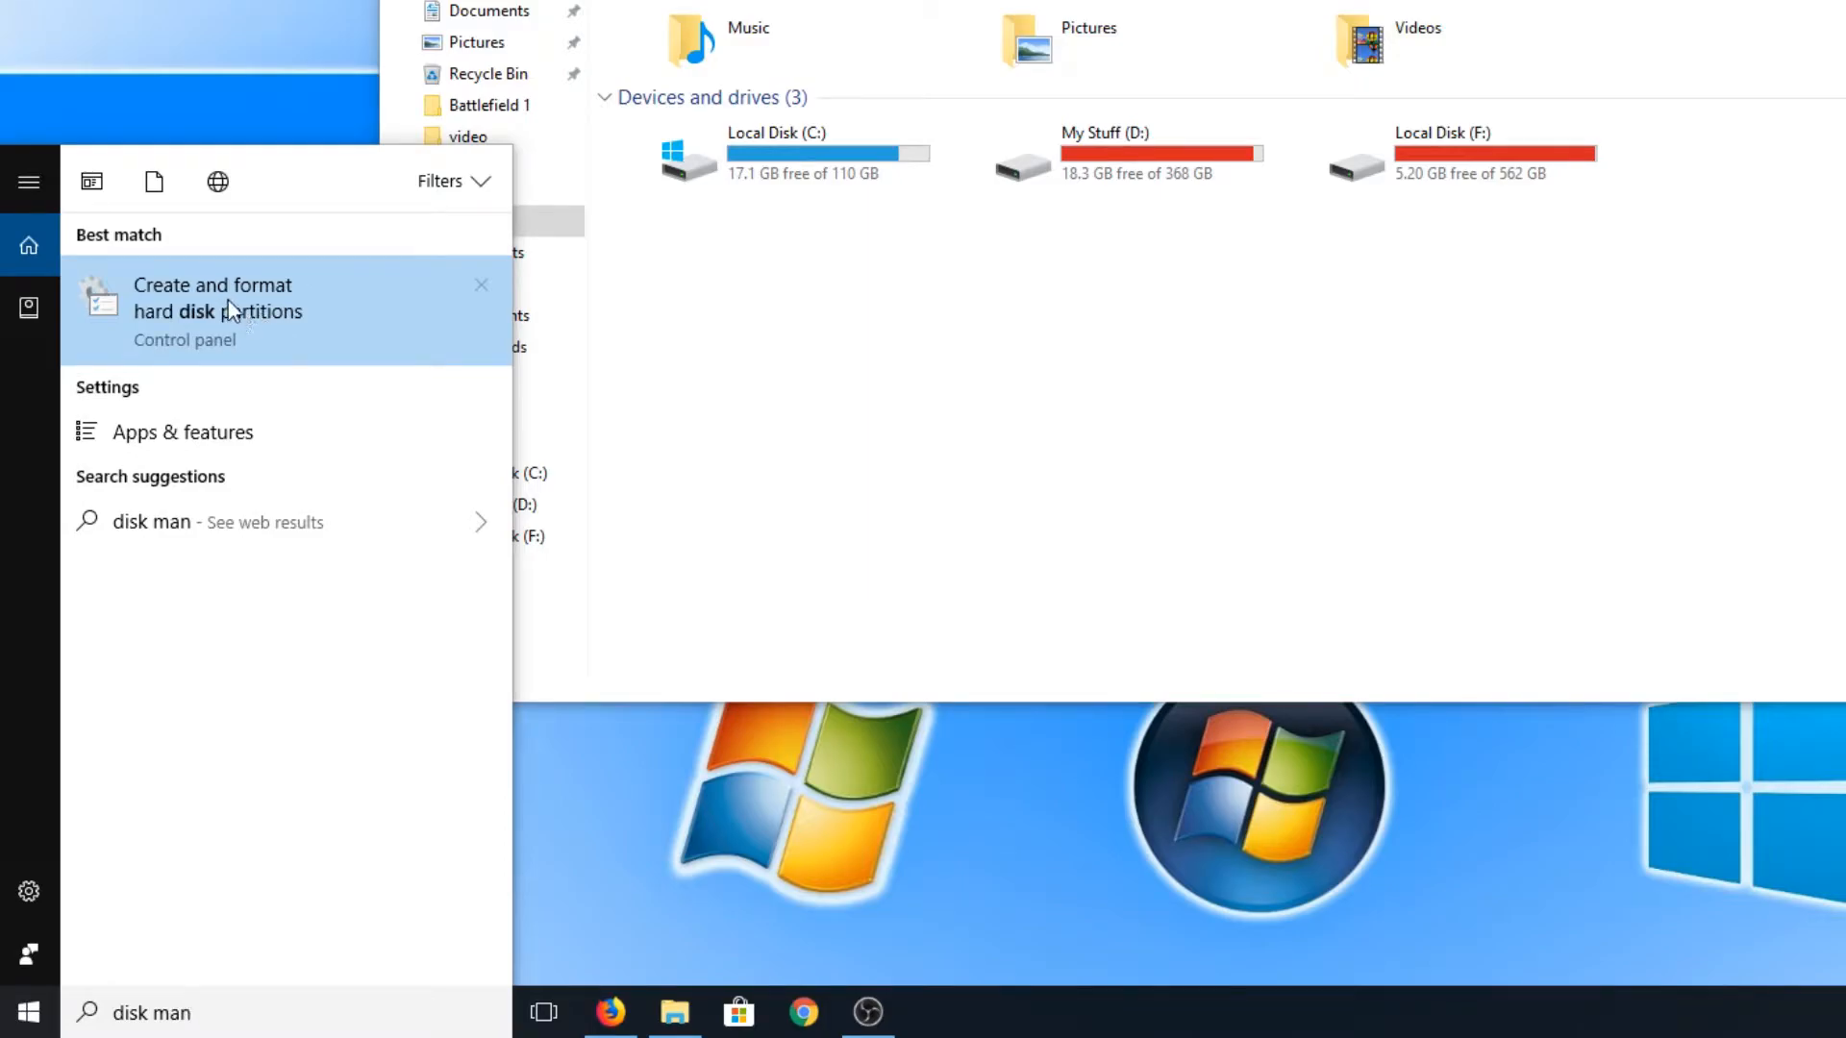
pyautogui.moveTo(338, 339)
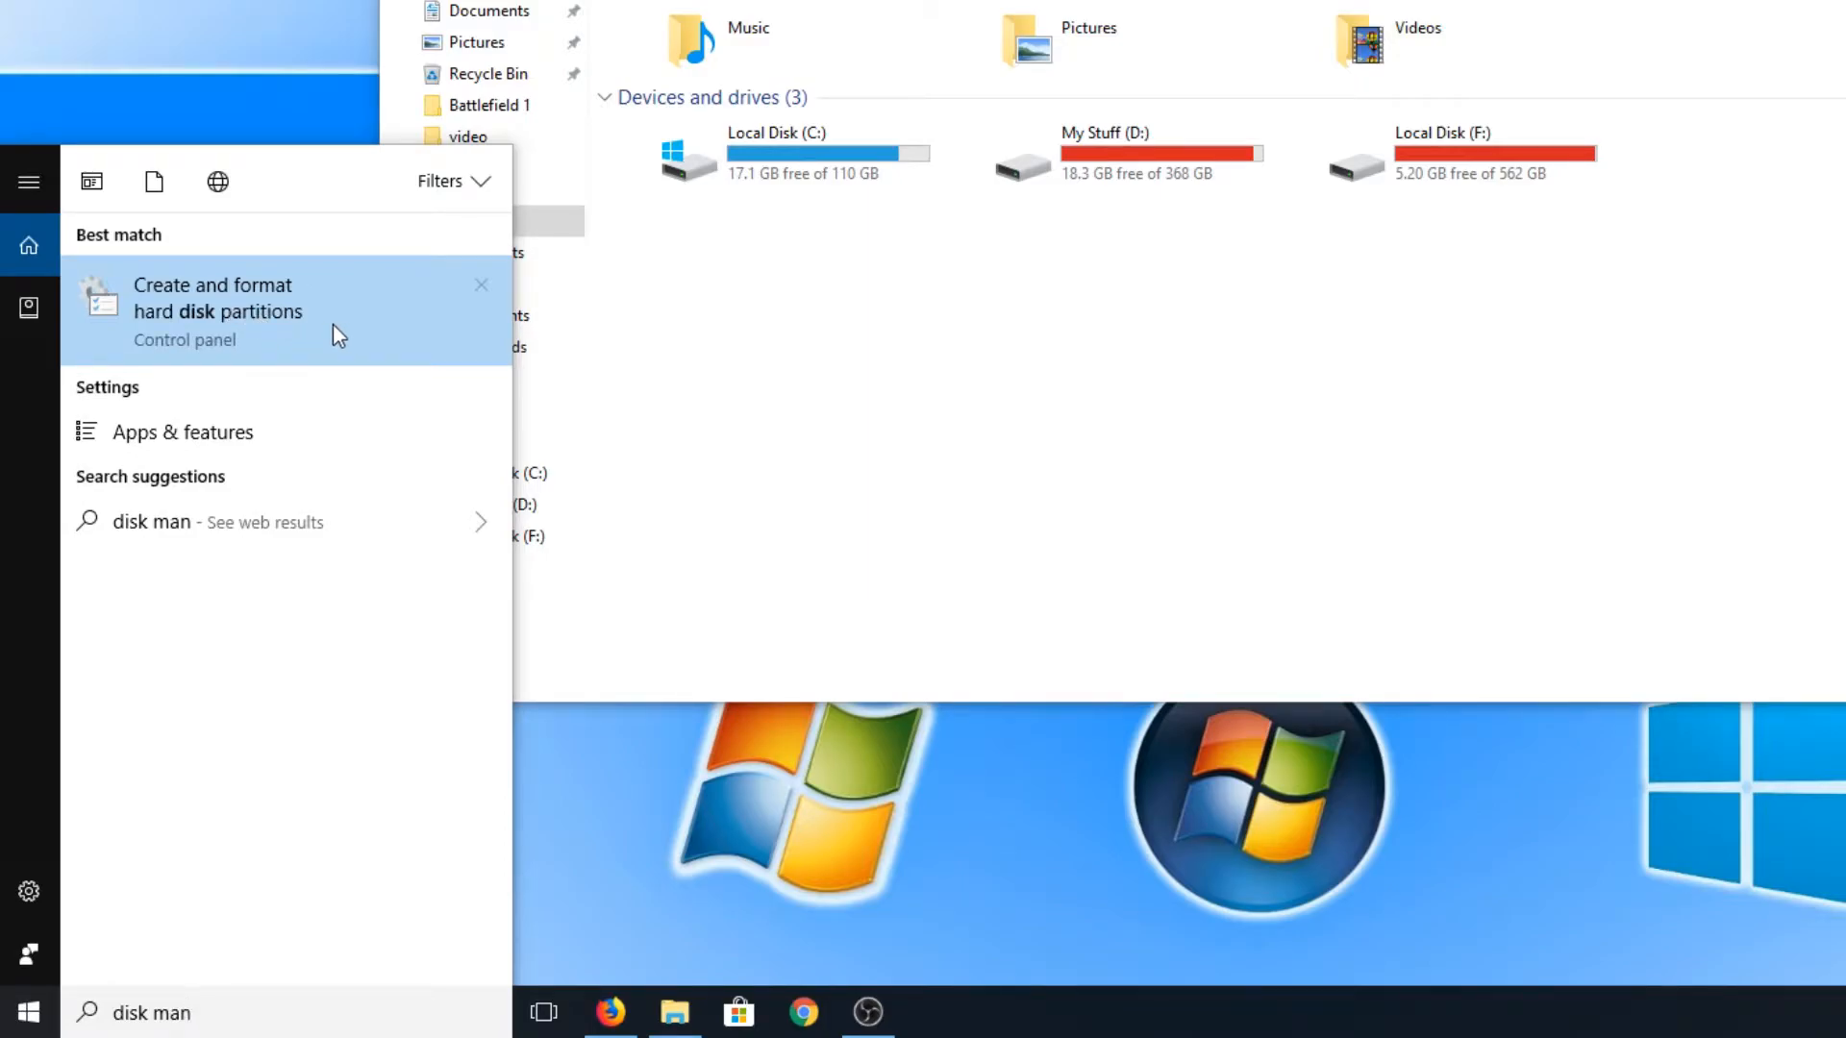
pyautogui.click(218, 298)
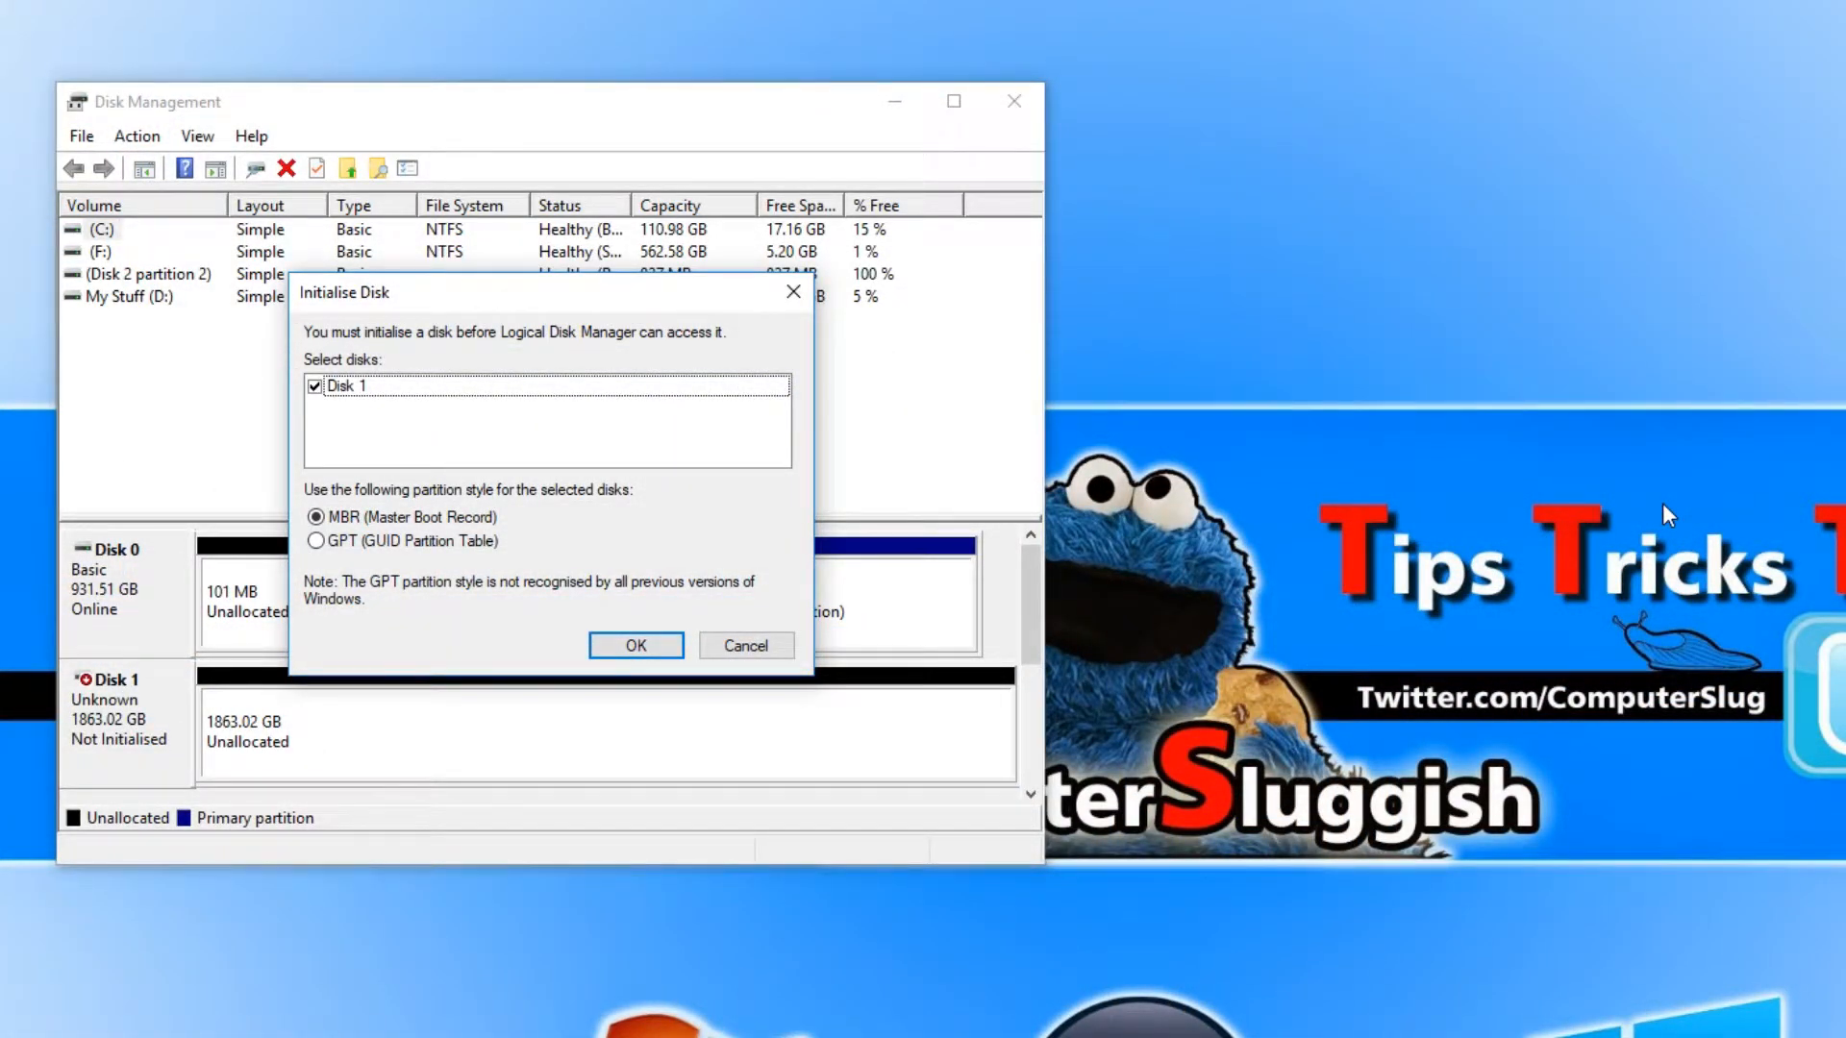
pyautogui.moveTo(516, 310)
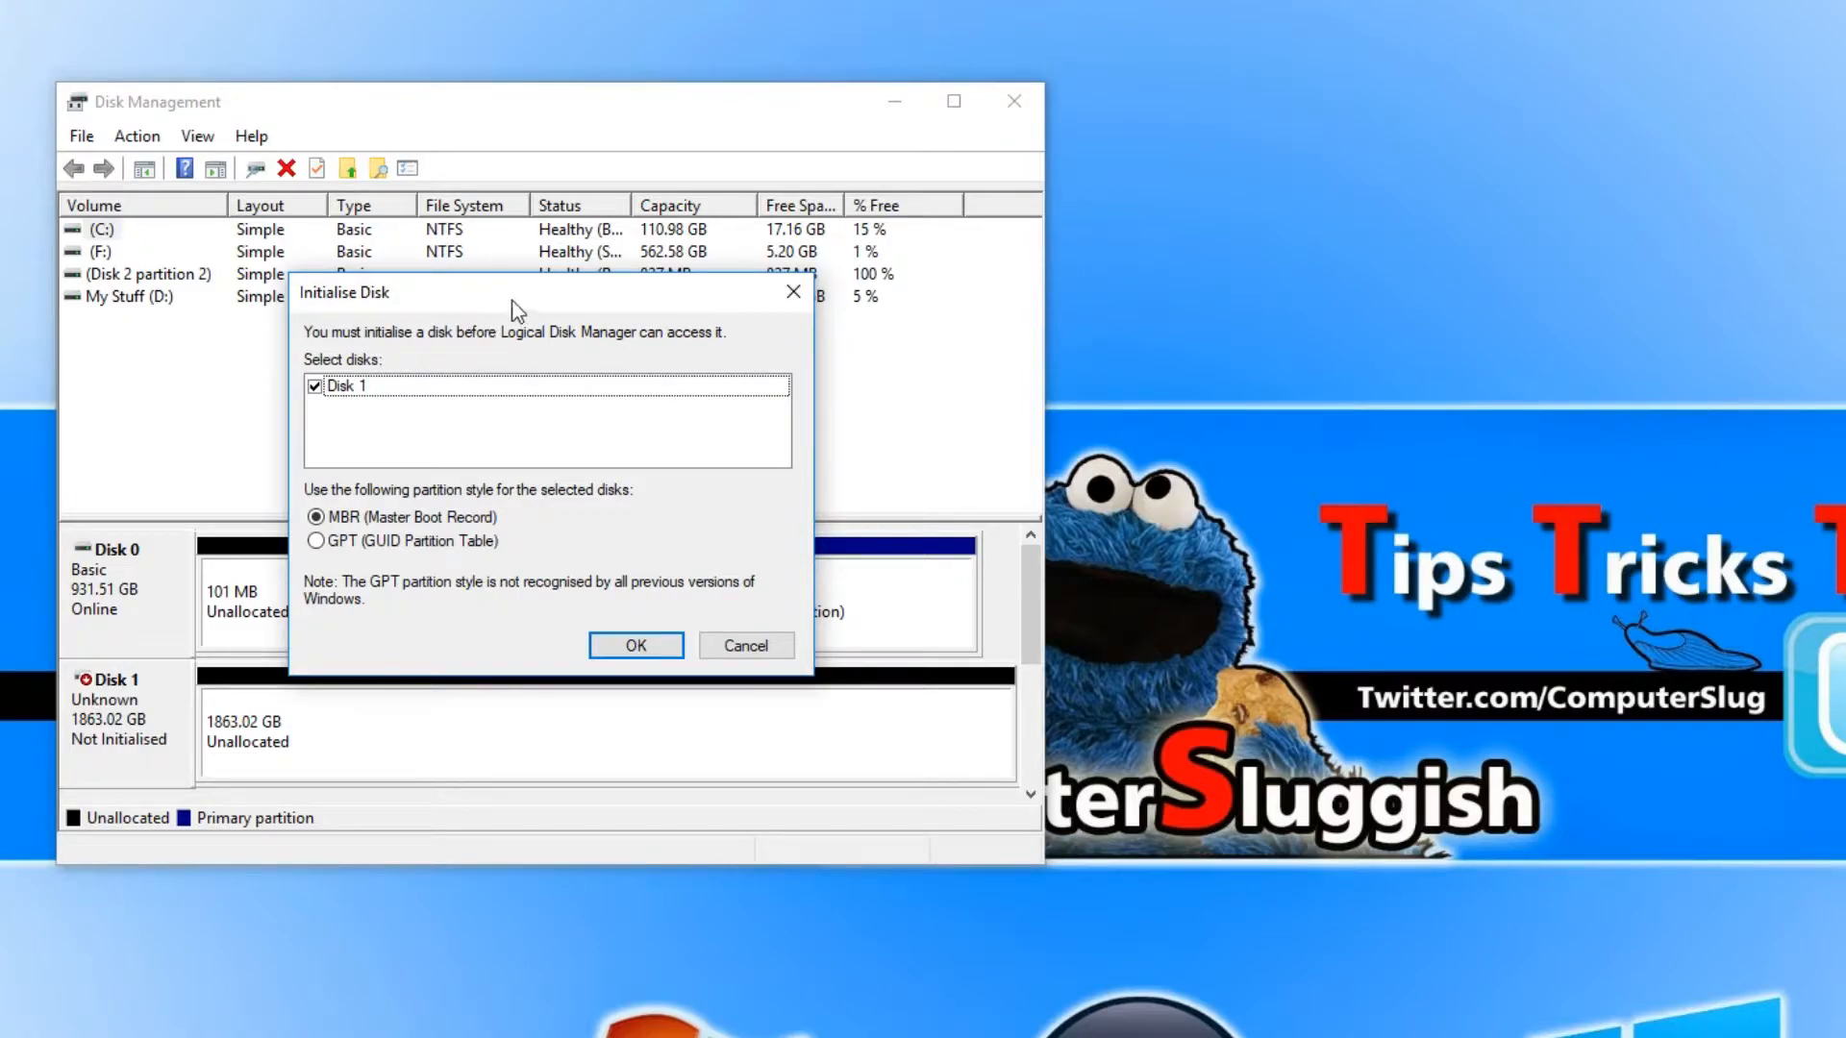
pyautogui.moveTo(377, 360)
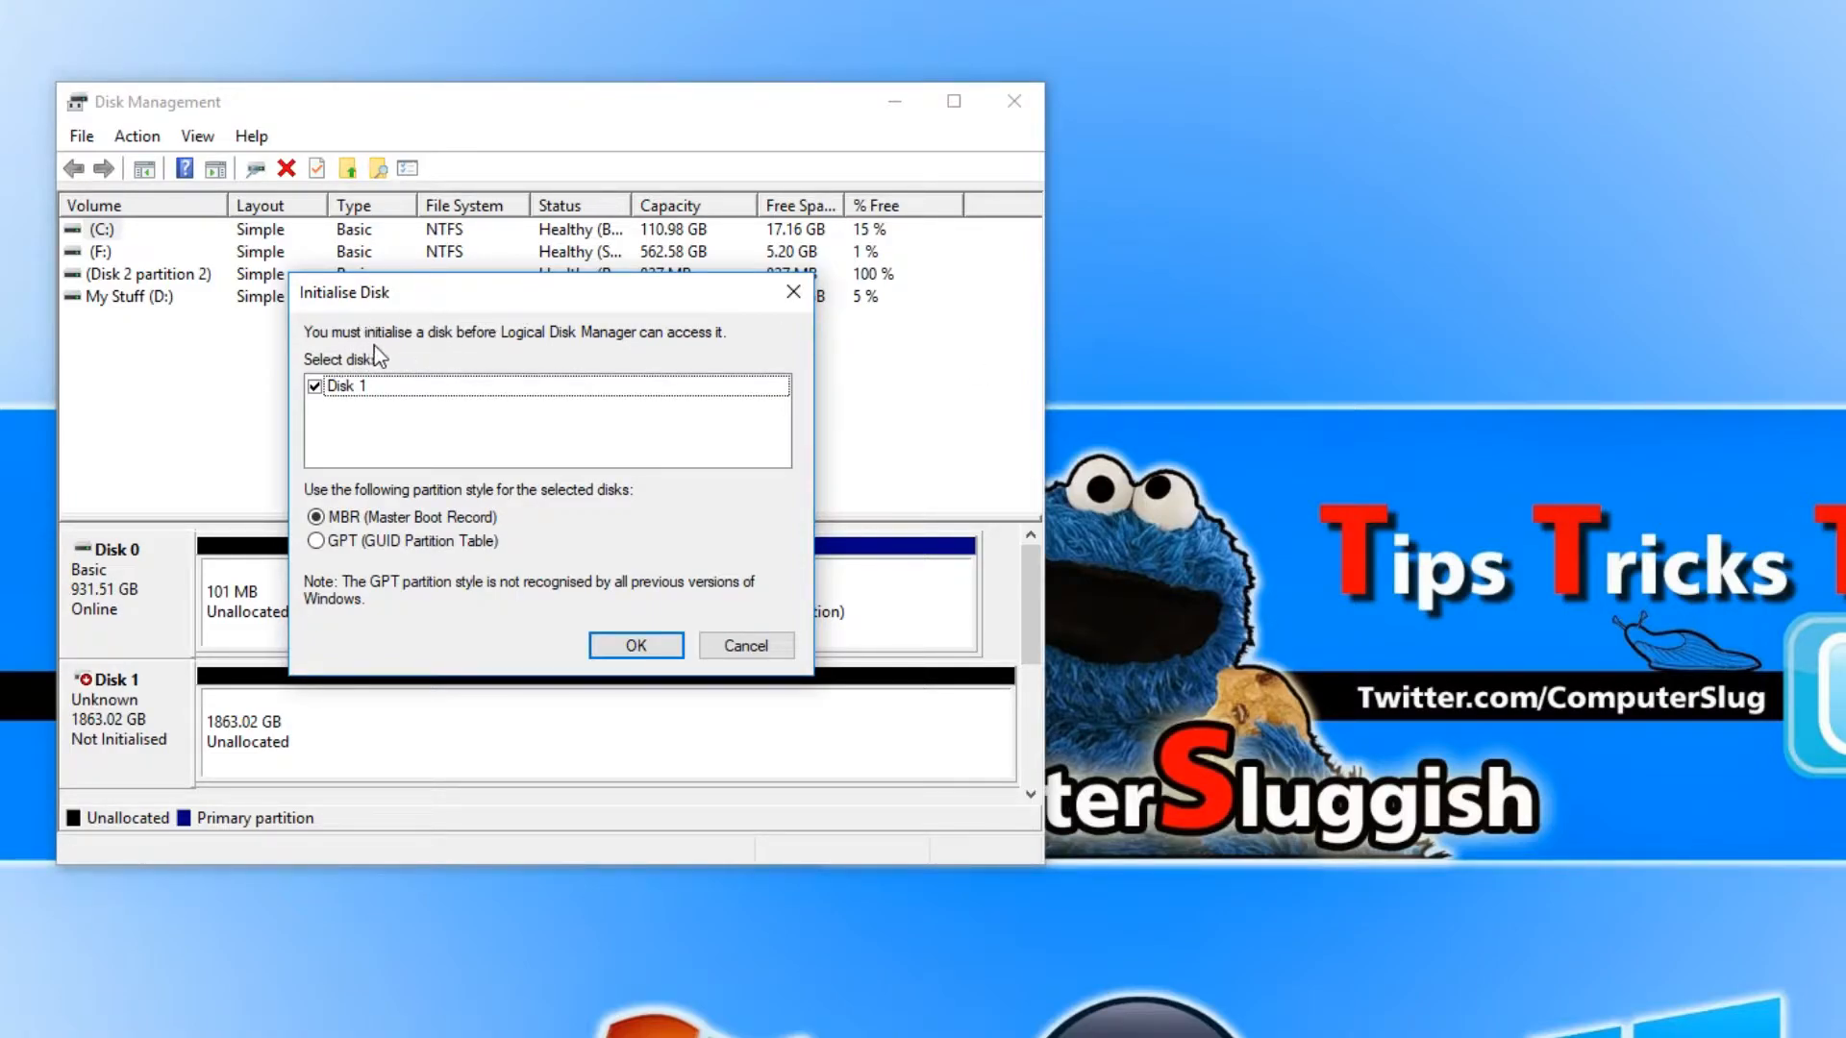
pyautogui.moveTo(537, 350)
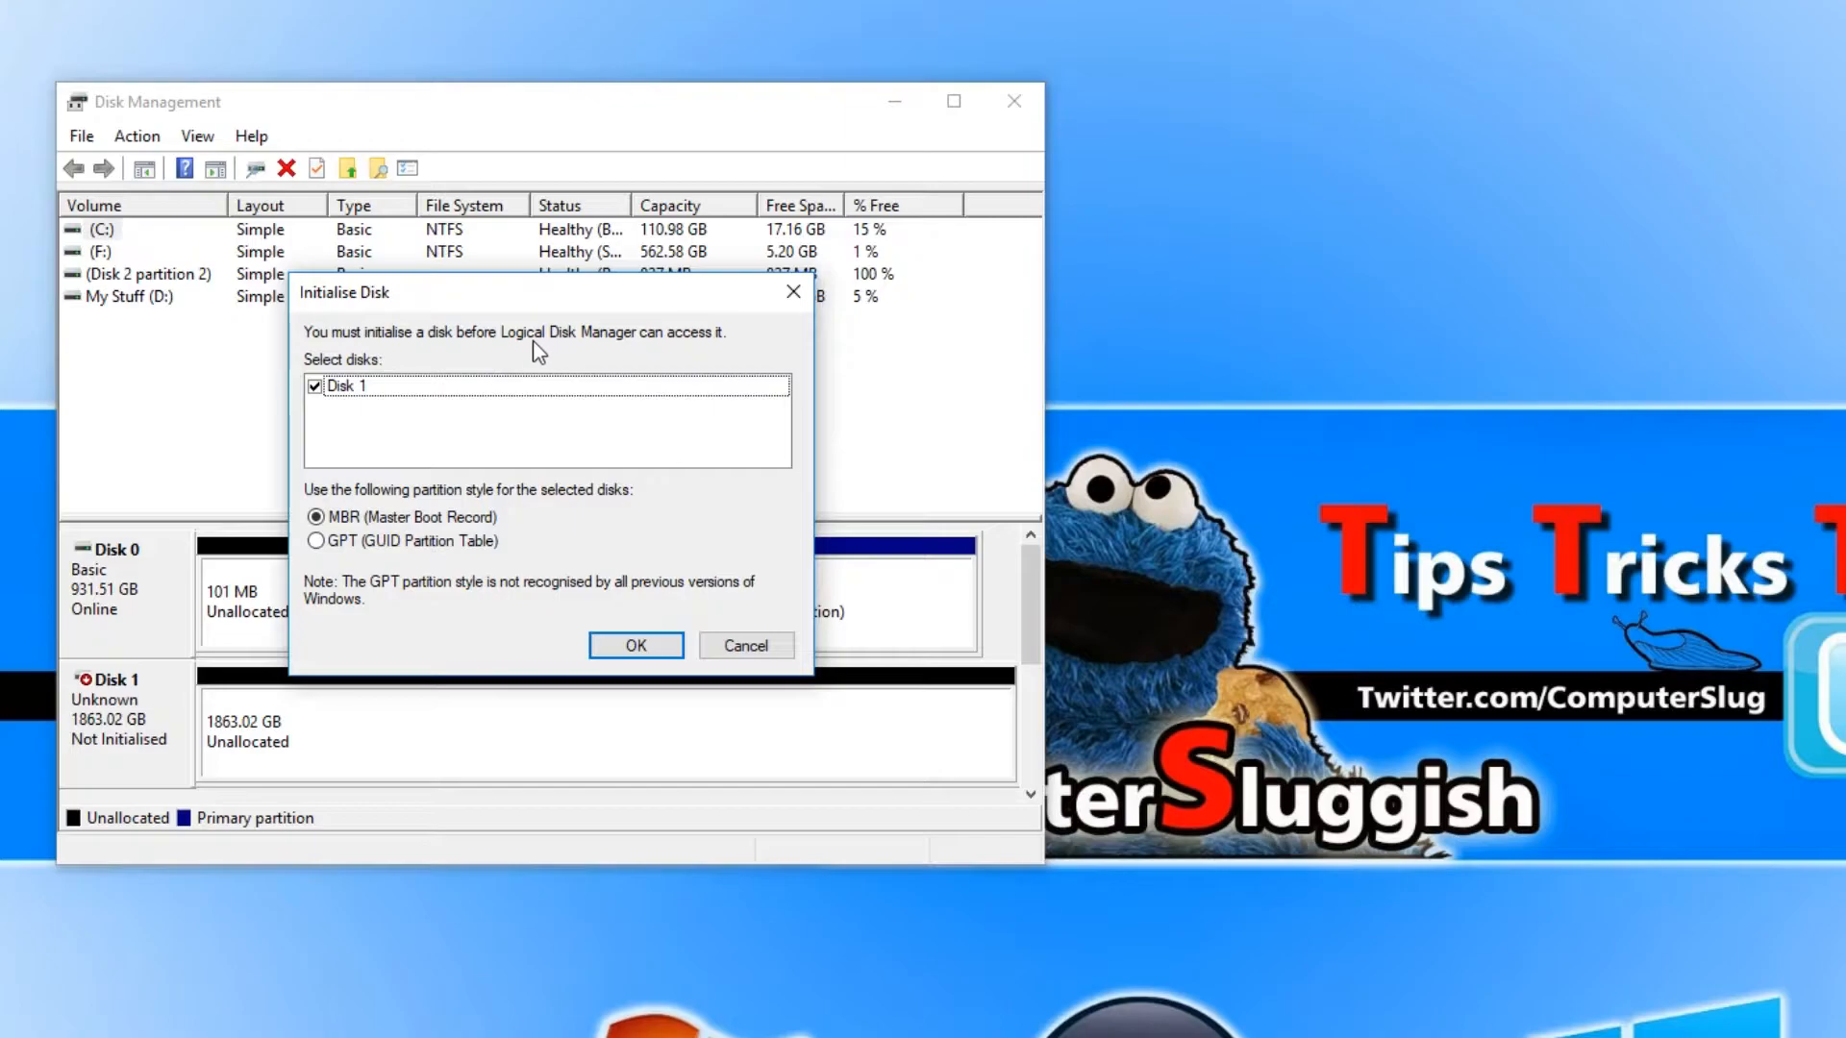
pyautogui.moveTo(696, 358)
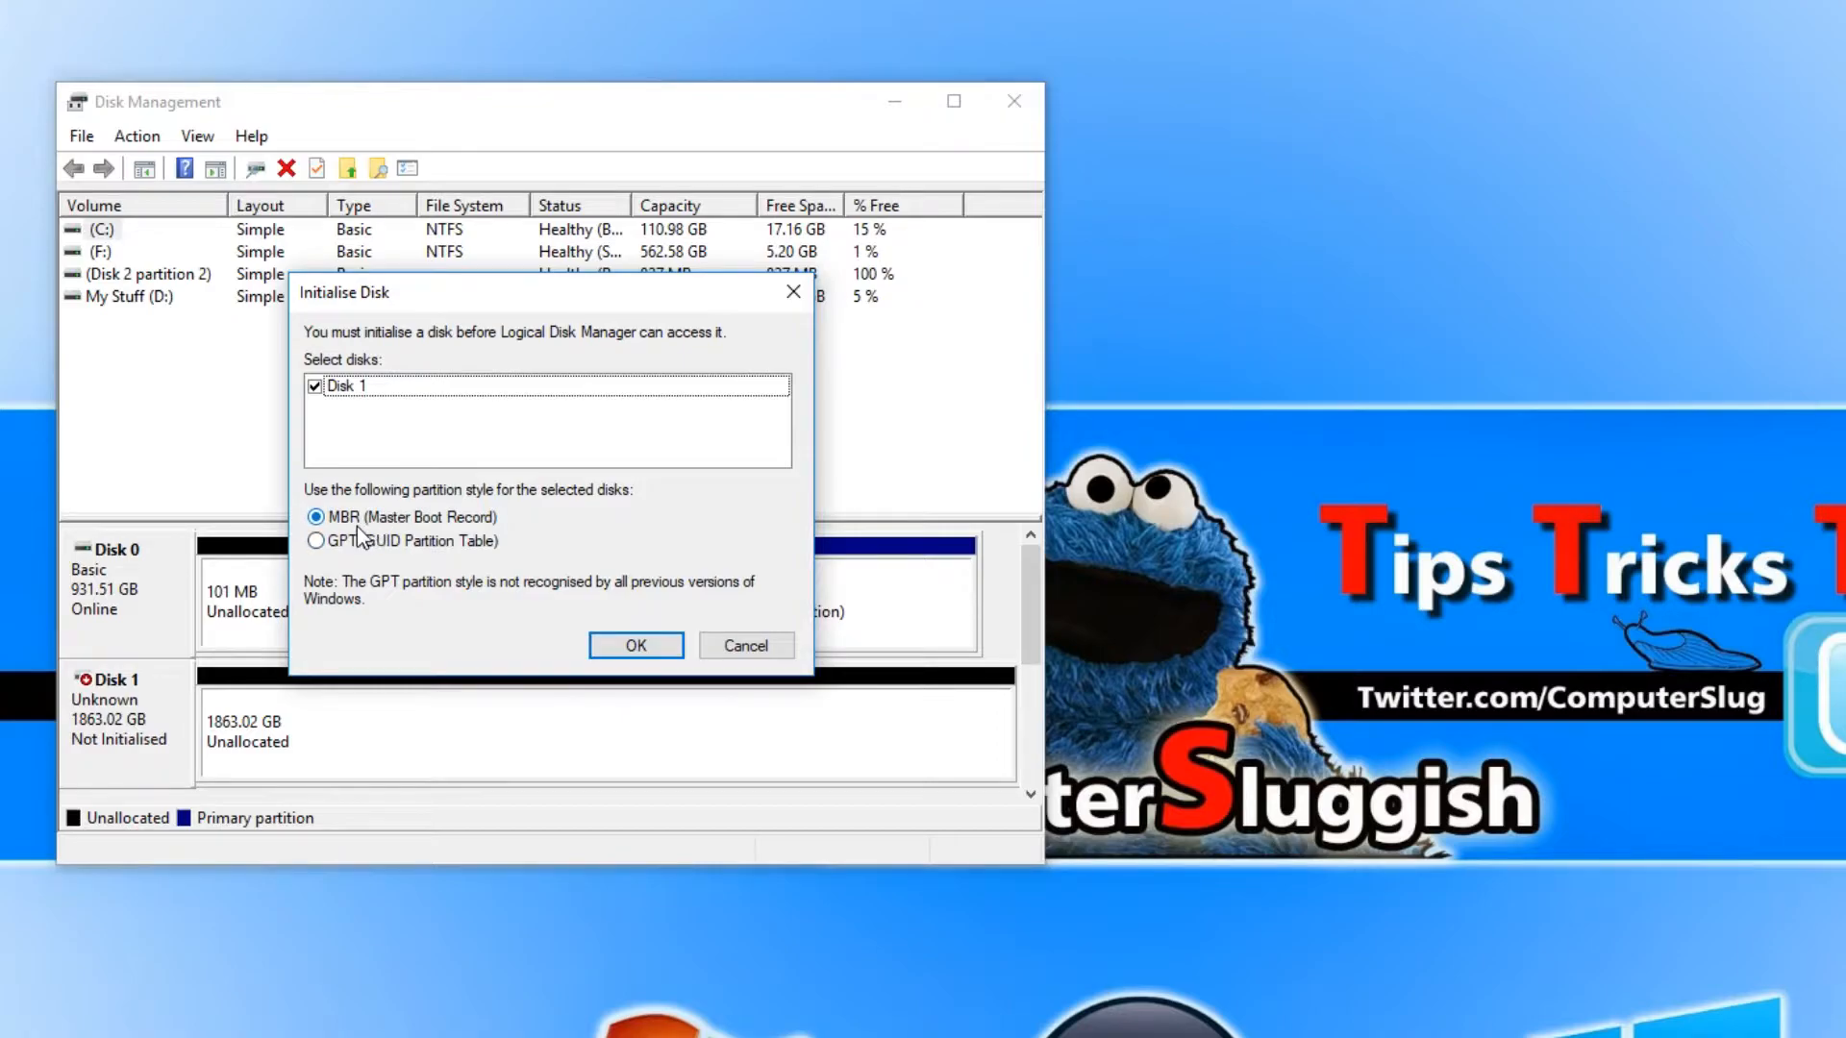
pyautogui.moveTo(538, 551)
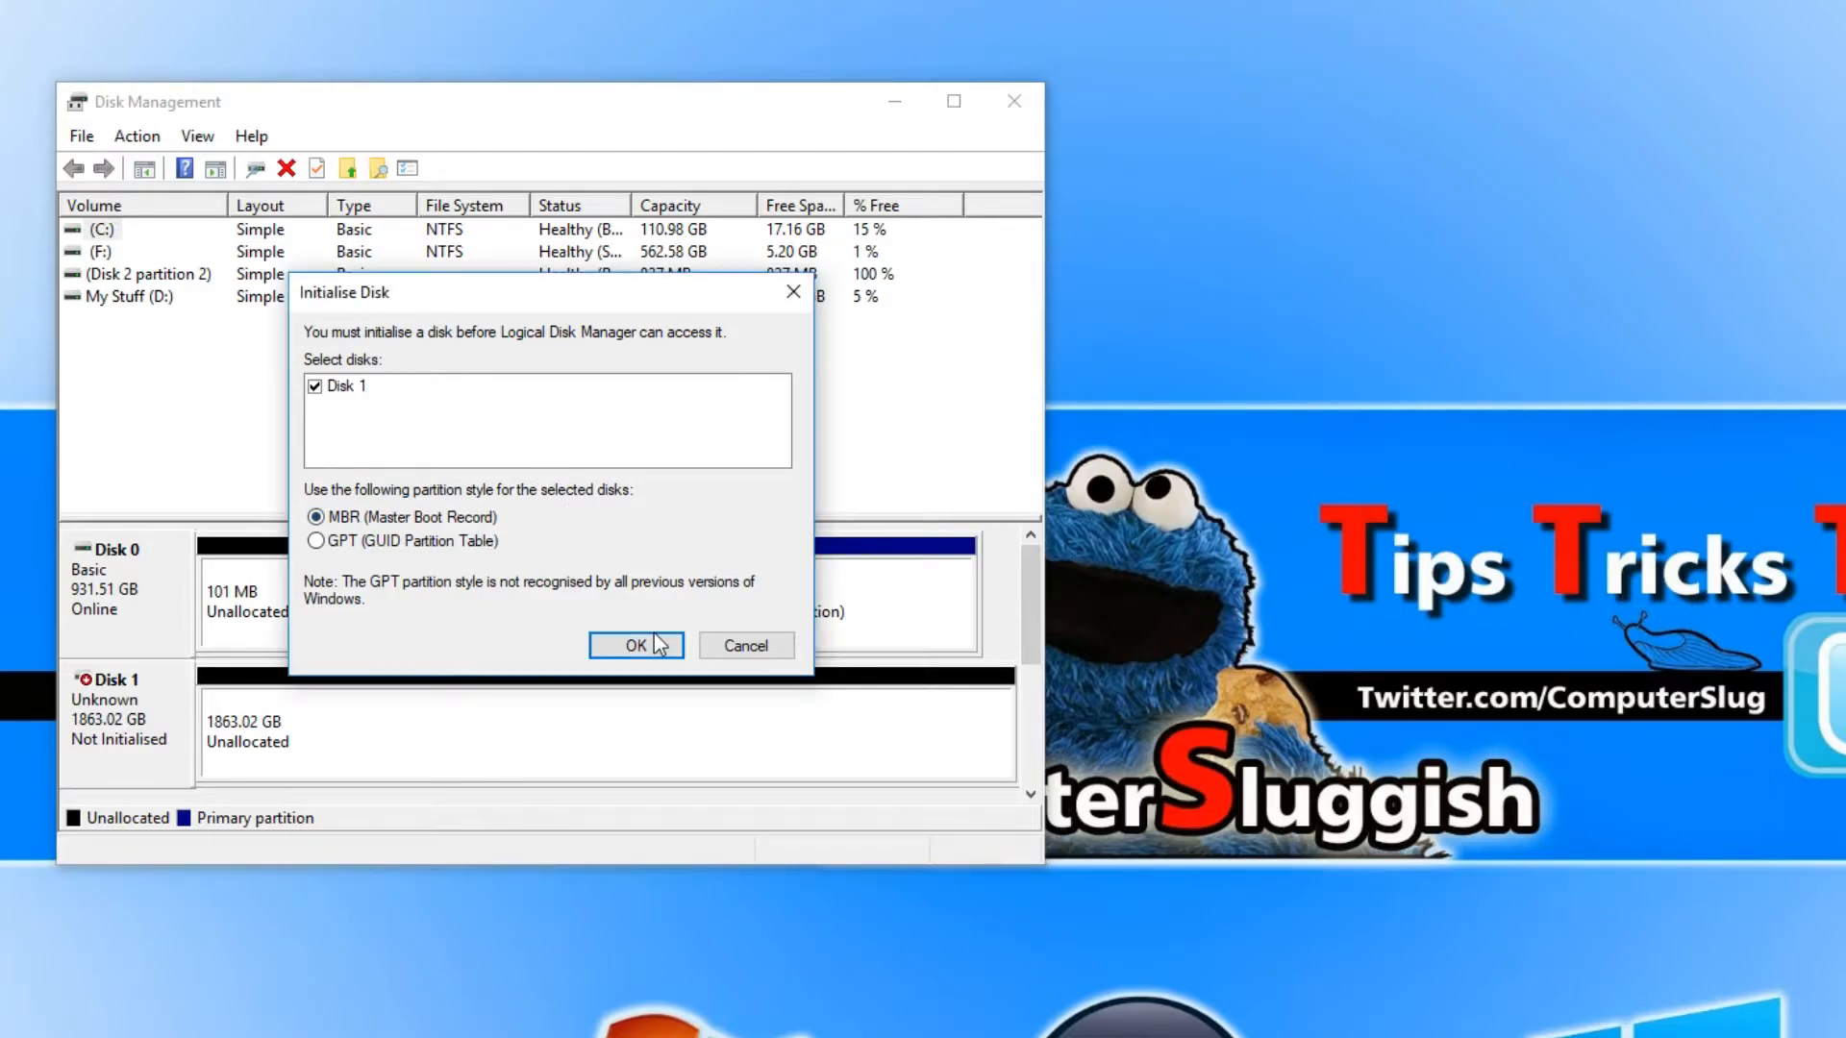
# Confirm initialising Disk 1 with the MBR partition style
pyautogui.click(637, 646)
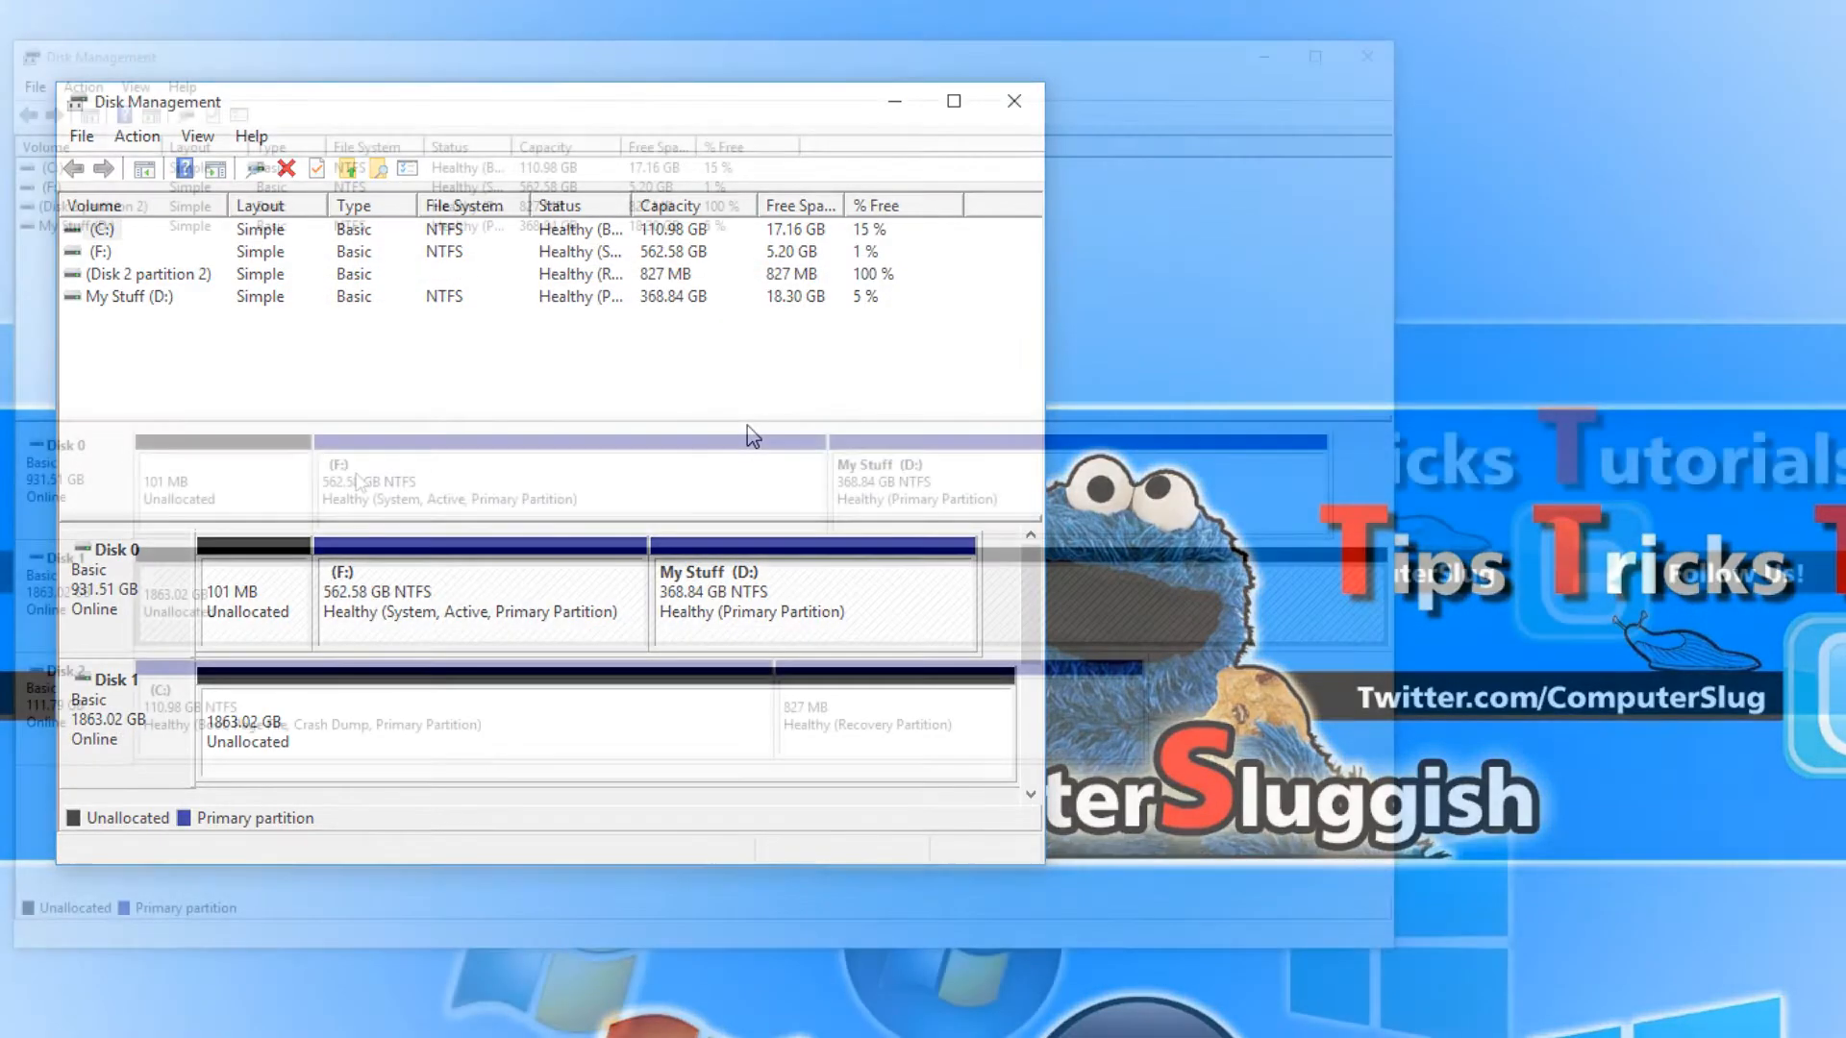
# Bring up the context menu for Disk 1's 1863.02 GB unallocated space
pyautogui.click(952, 100)
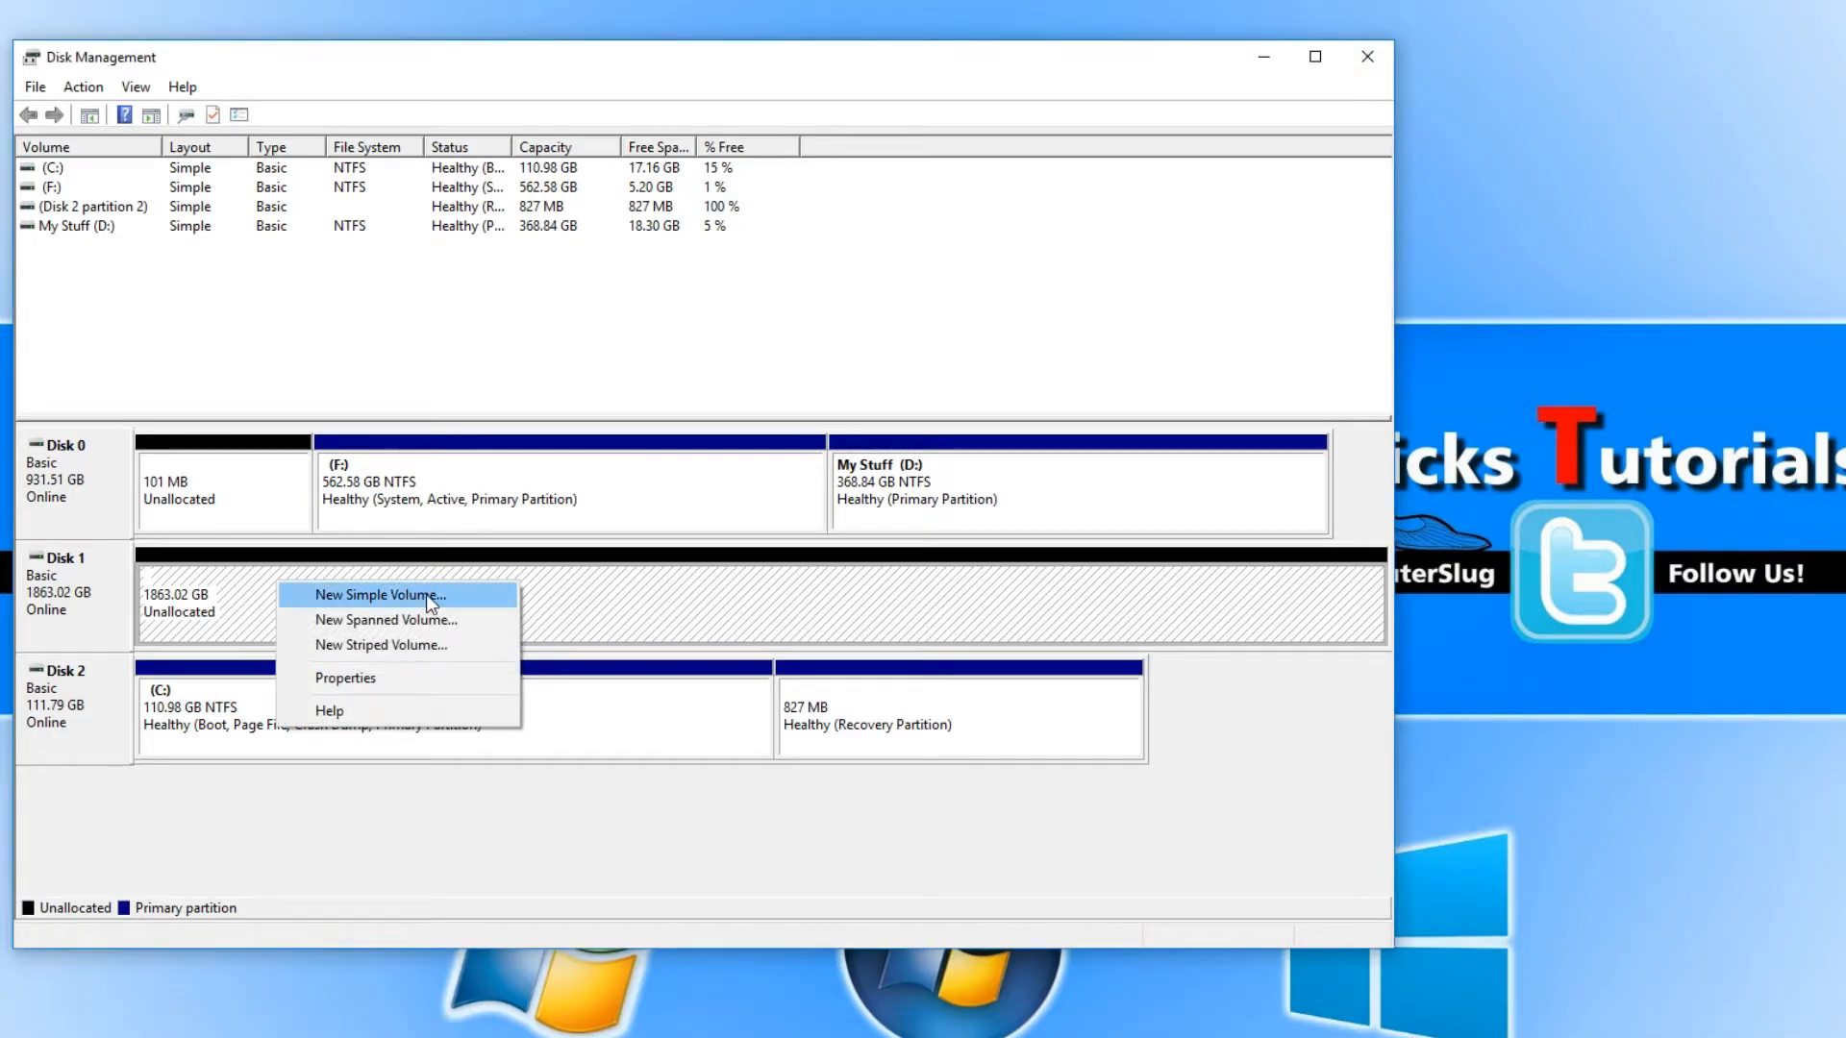
# Start a New Simple Volume on Disk 1 keeping the full 1907727 MB size
pyautogui.click(379, 594)
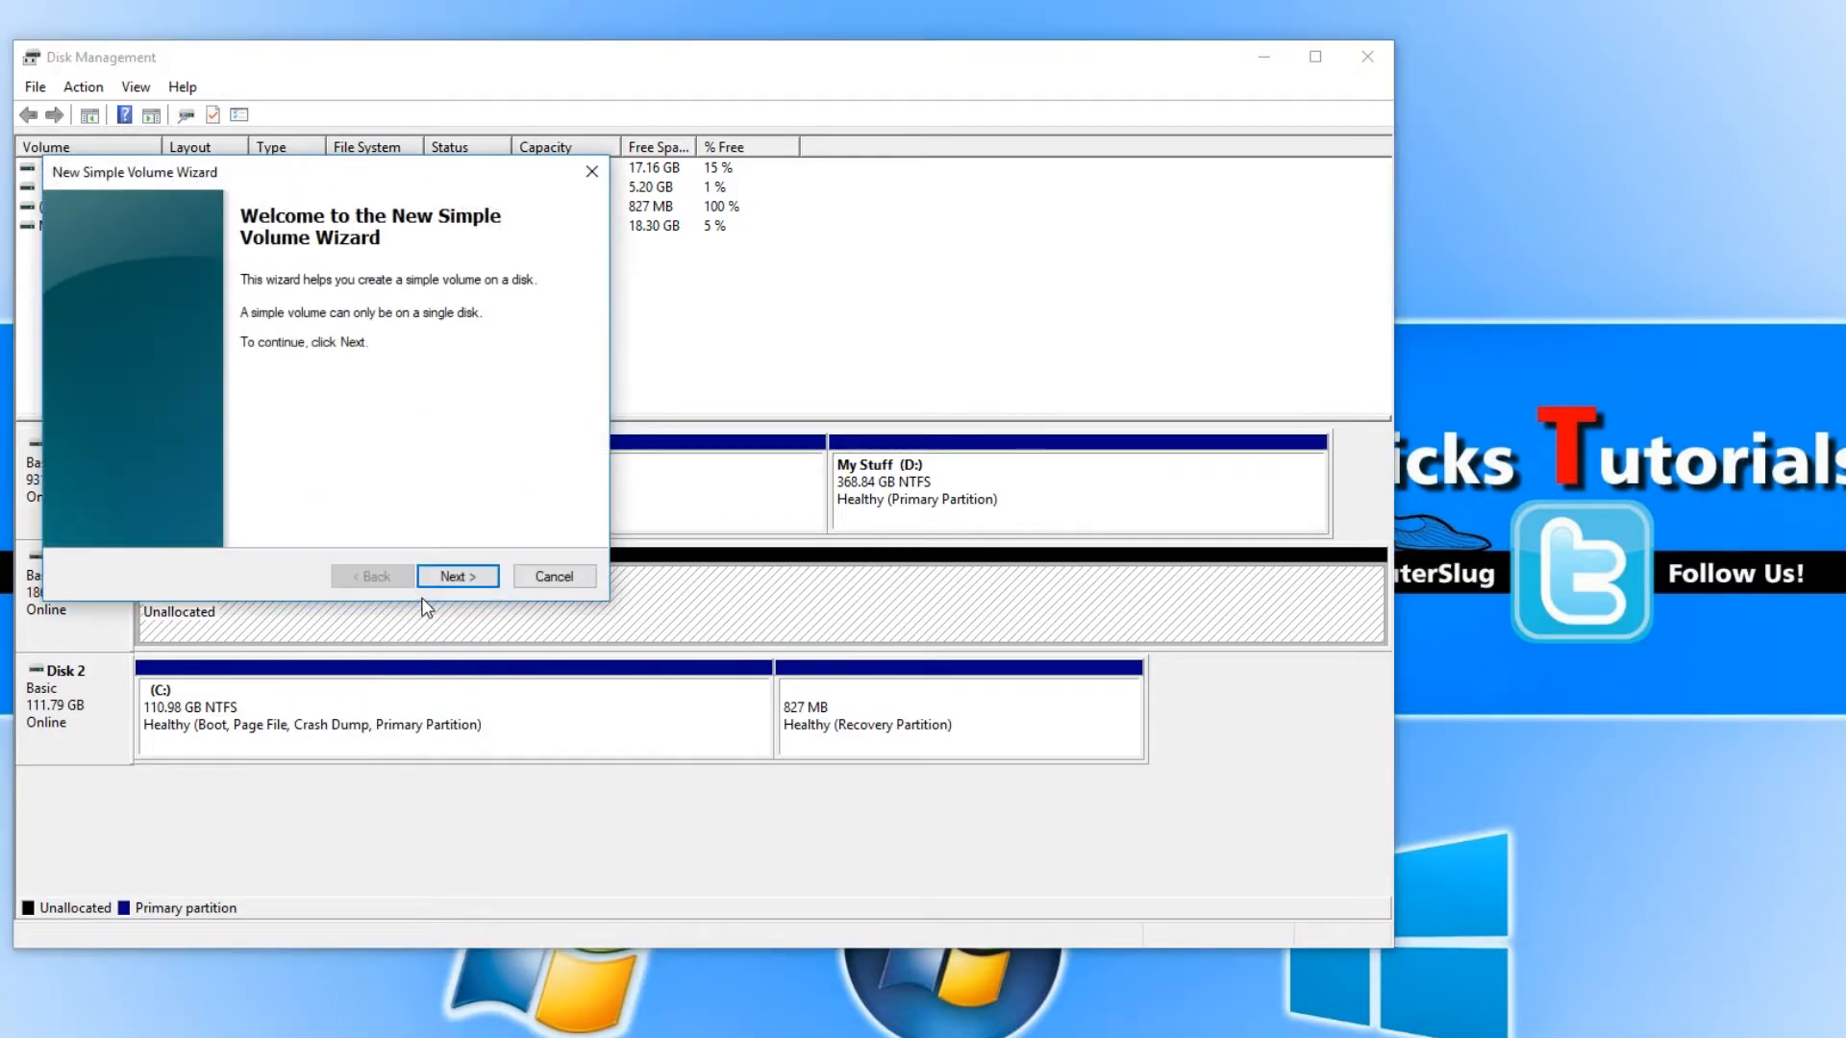
pyautogui.click(457, 574)
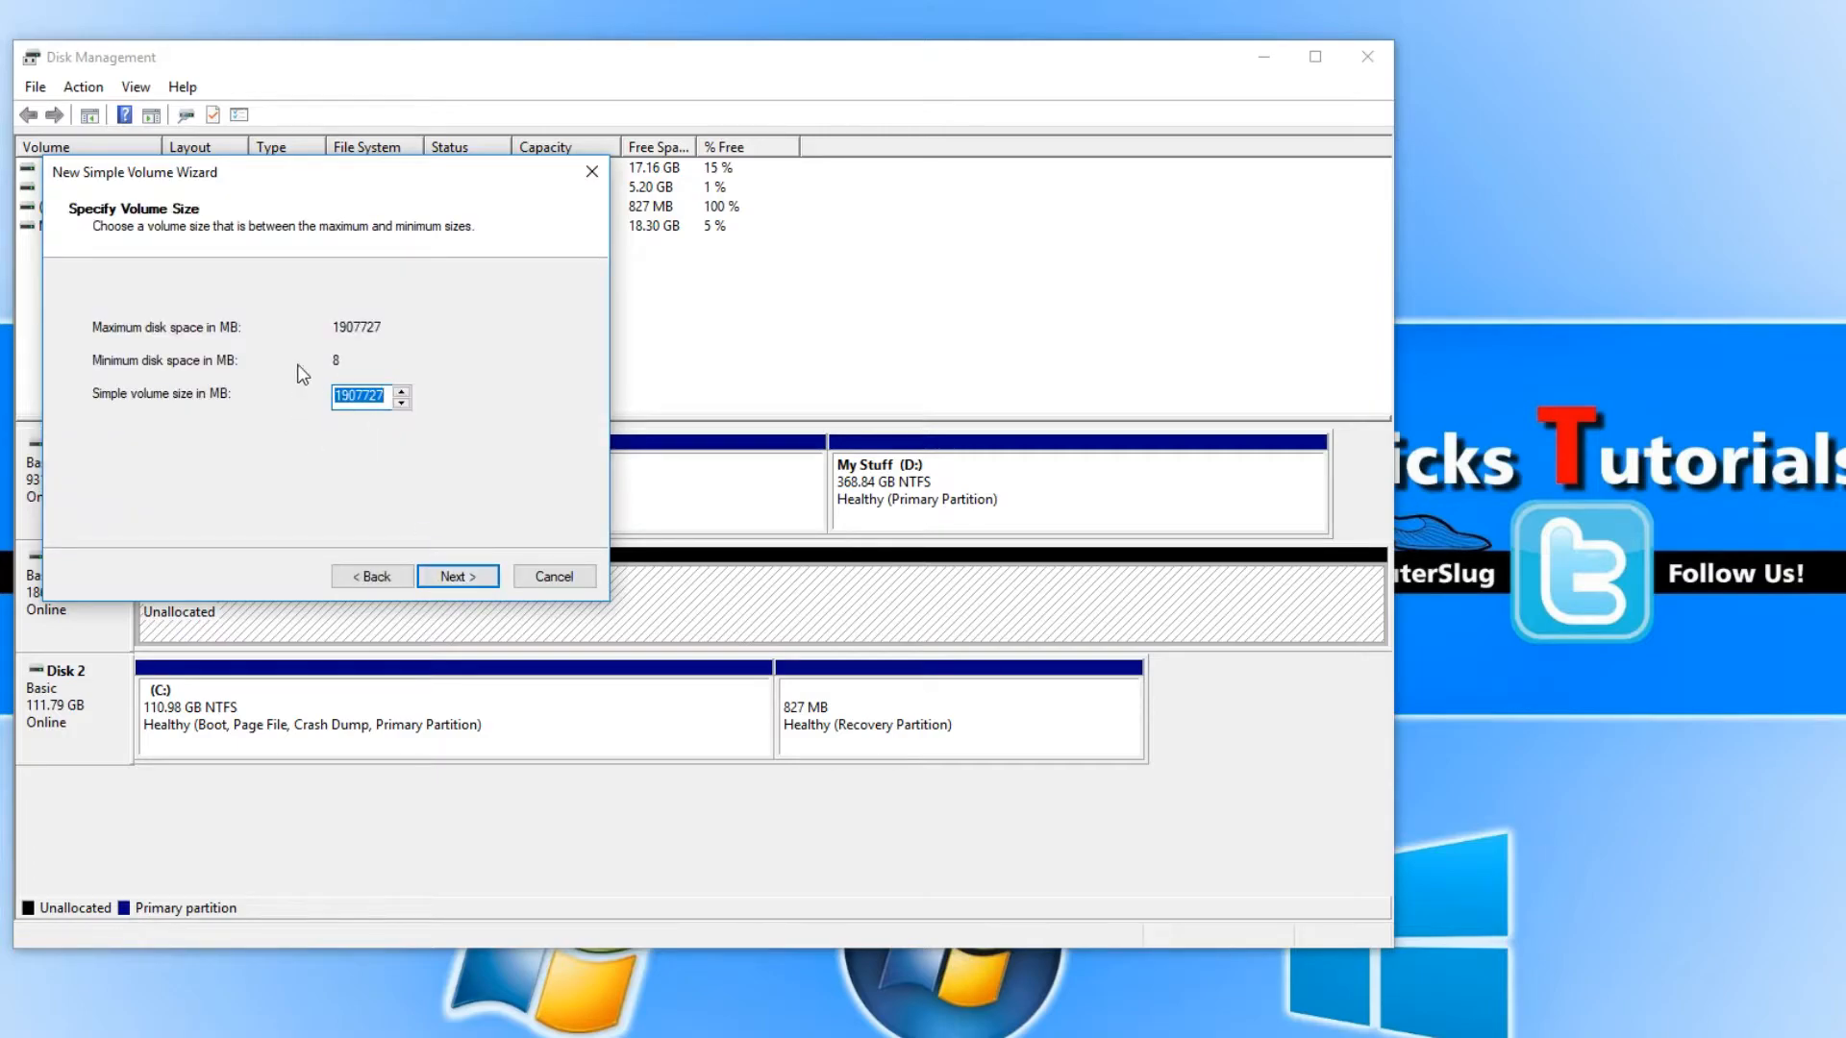
pyautogui.moveTo(457, 577)
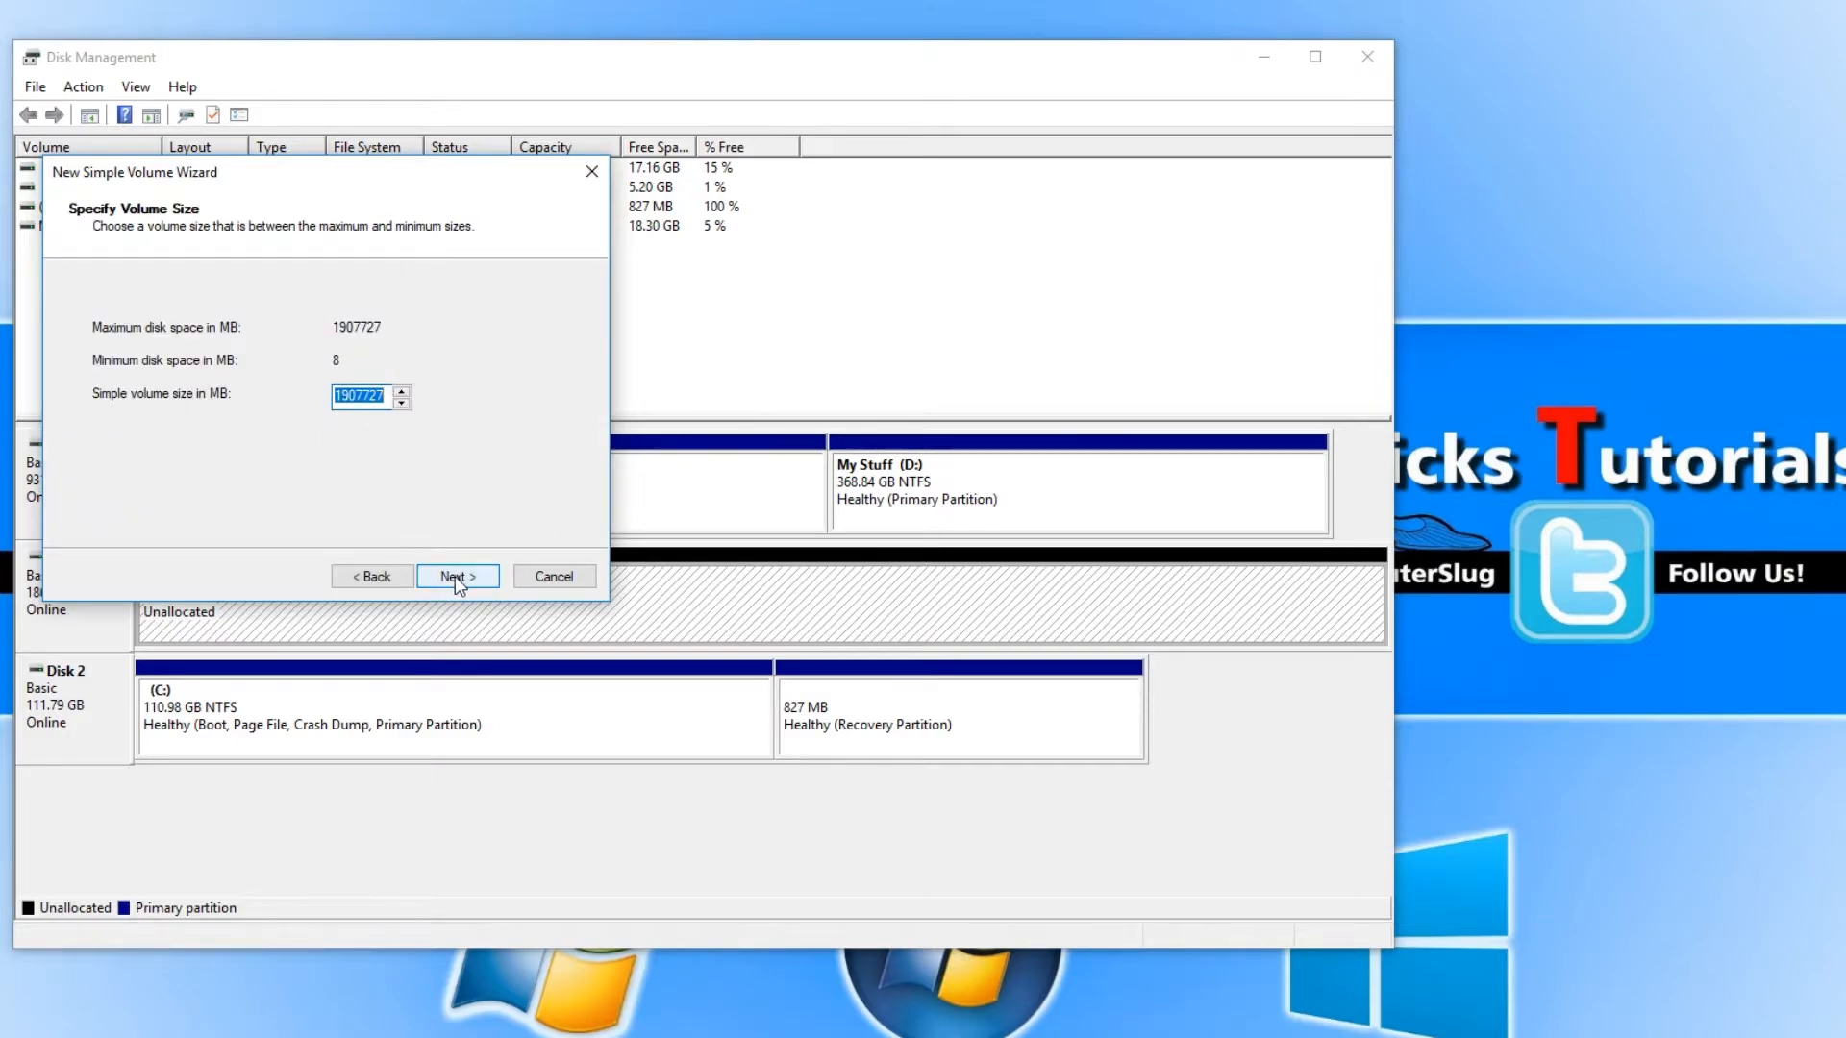
pyautogui.click(456, 575)
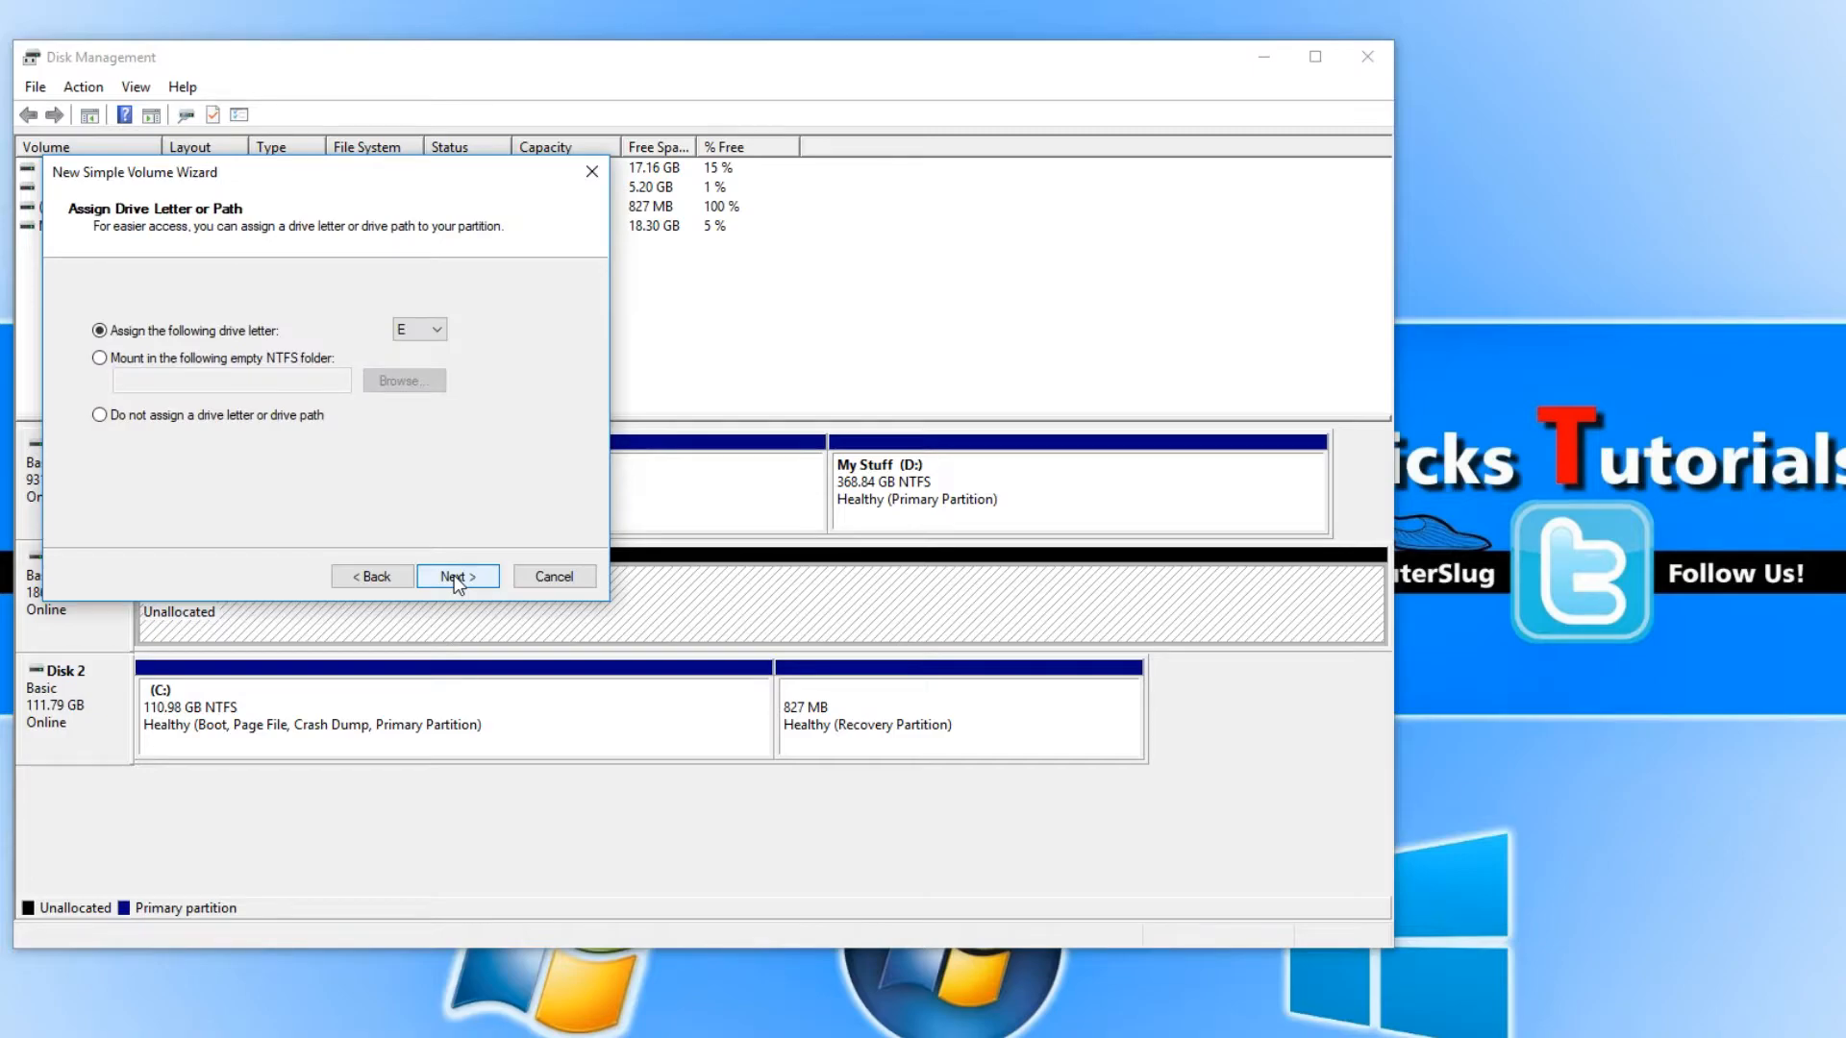
pyautogui.moveTo(311, 192)
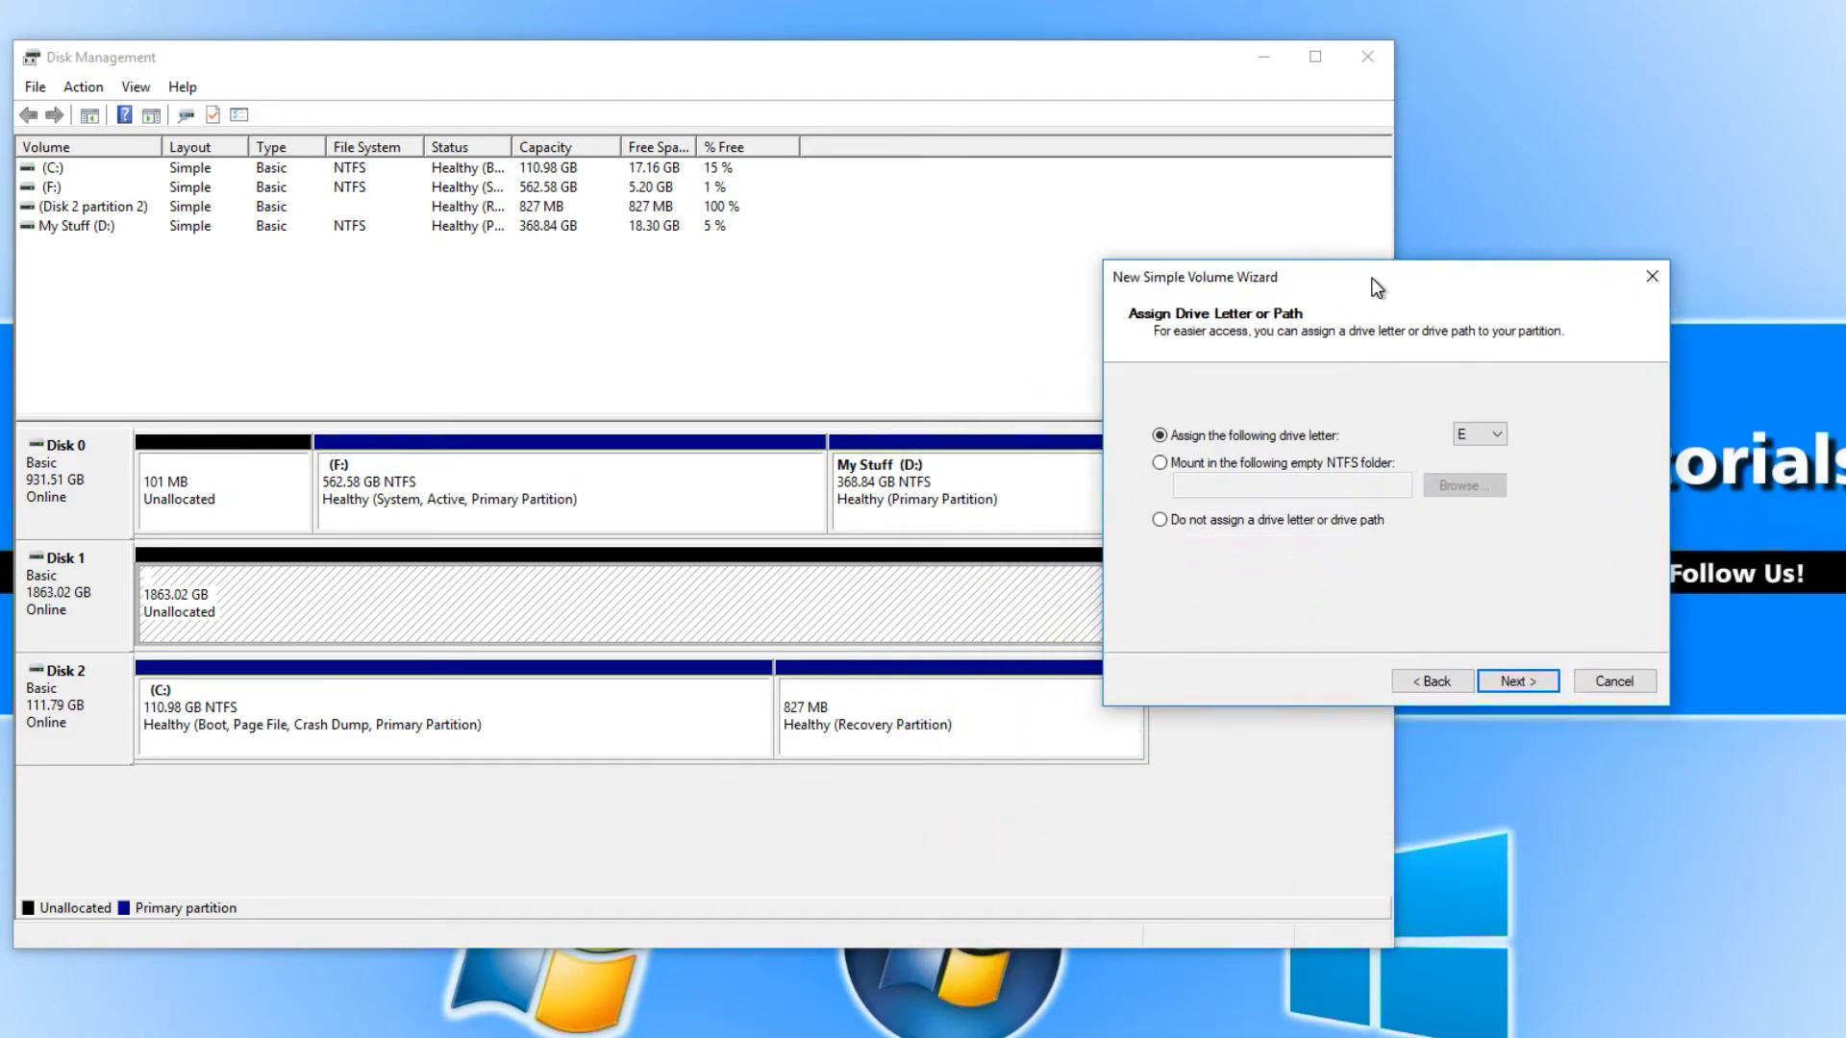
pyautogui.moveTo(1383, 306)
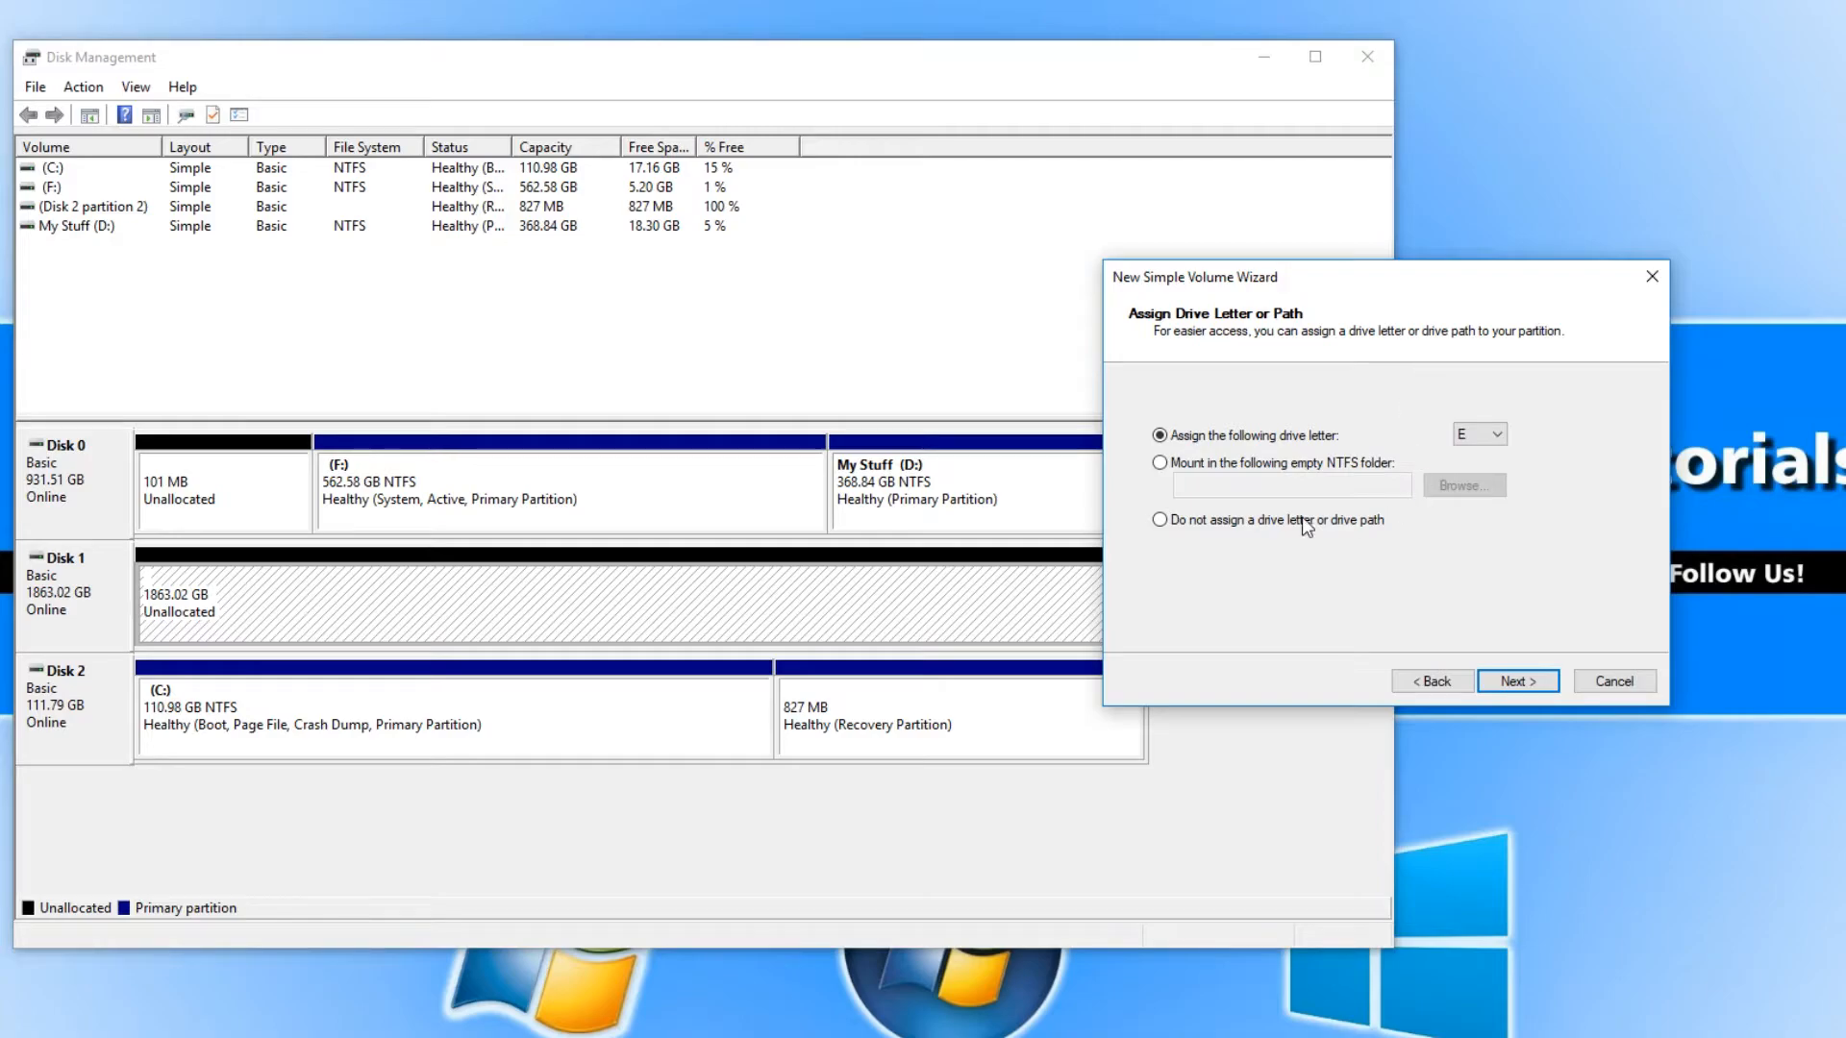
pyautogui.moveTo(948, 475)
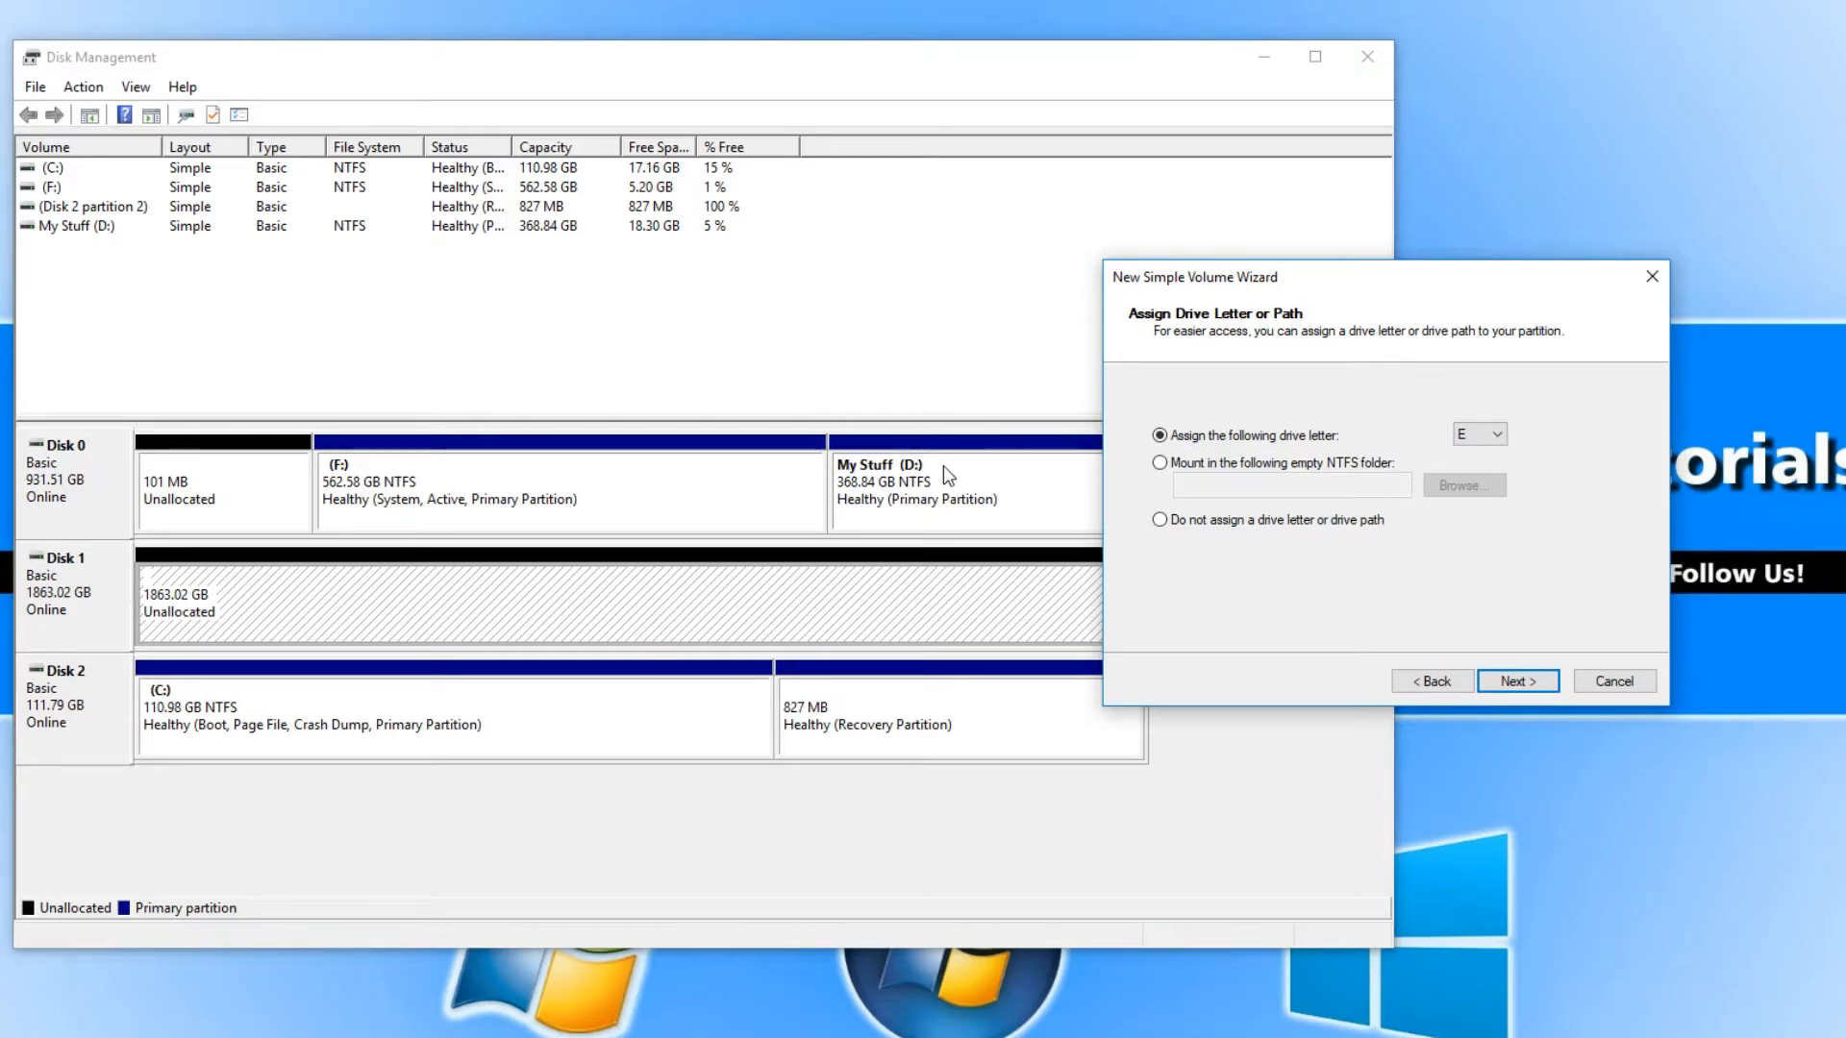
pyautogui.moveTo(1556, 637)
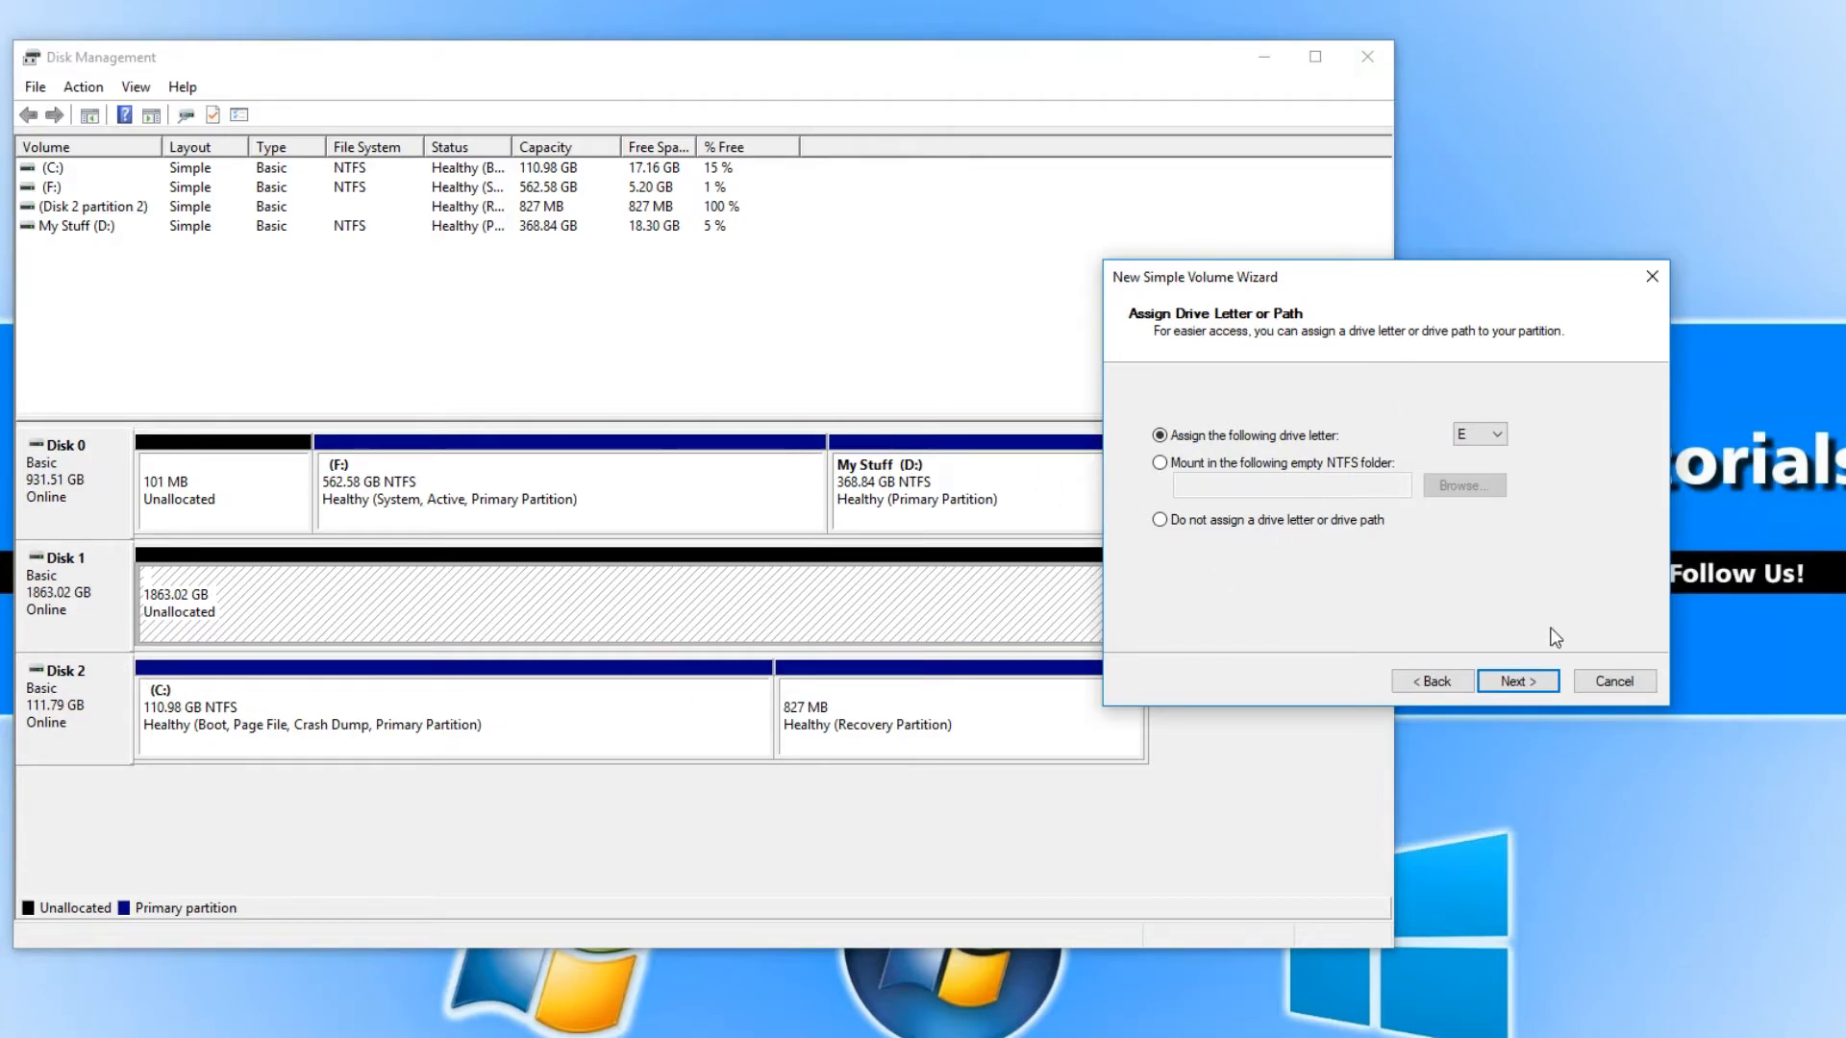
# Keep NTFS quick format, label the volume 'Local Disk' and reach the summary
pyautogui.click(1517, 680)
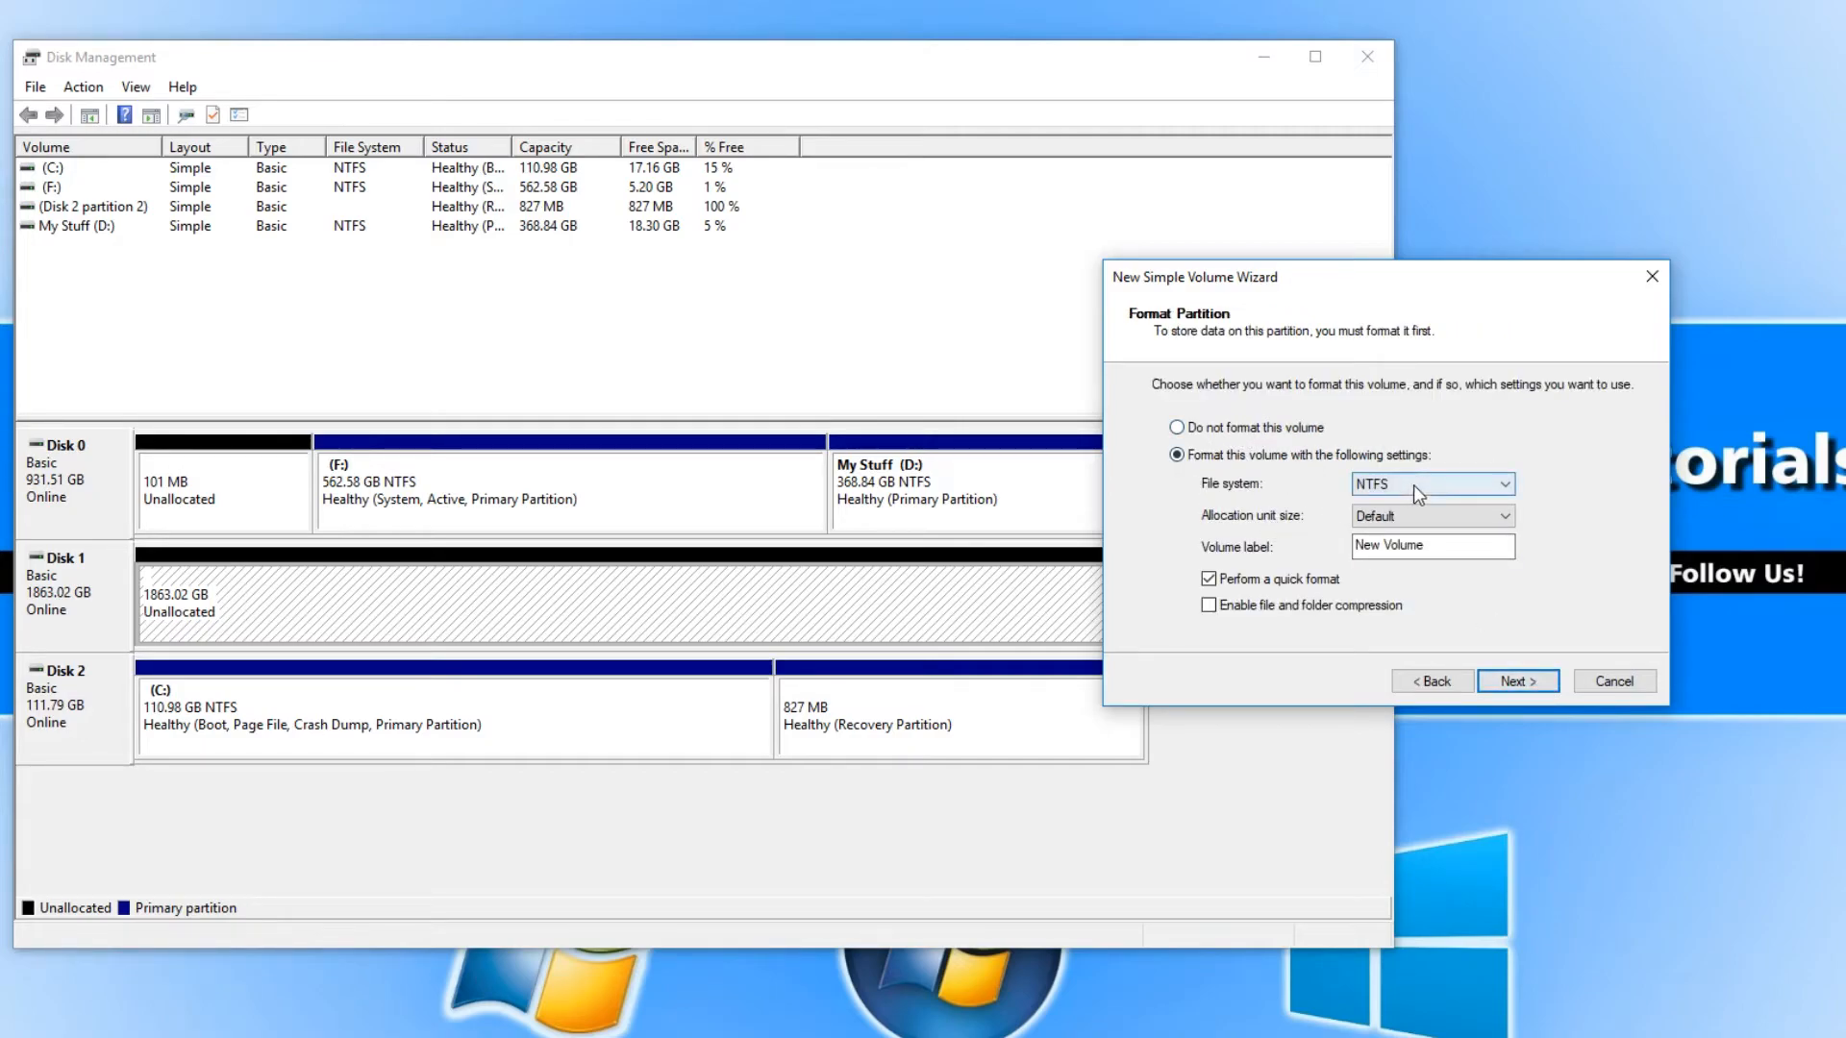
pyautogui.moveTo(1561, 485)
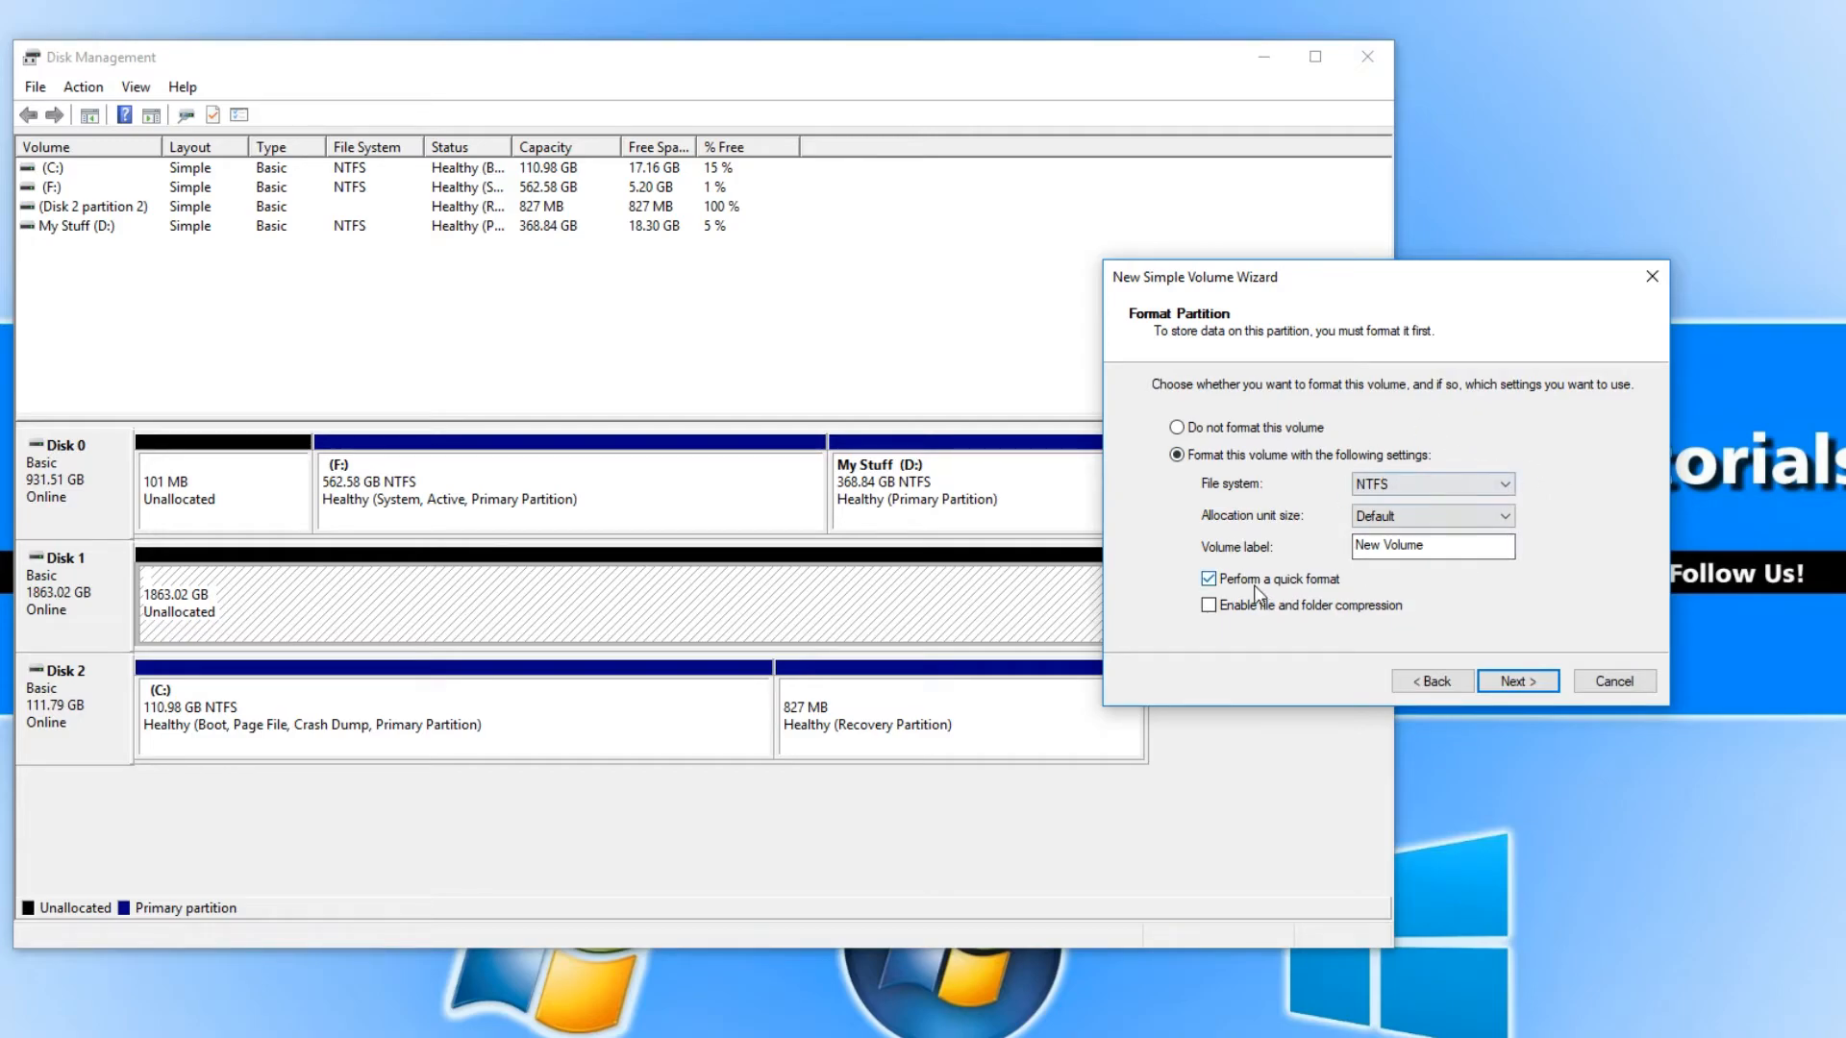
pyautogui.moveTo(1448, 585)
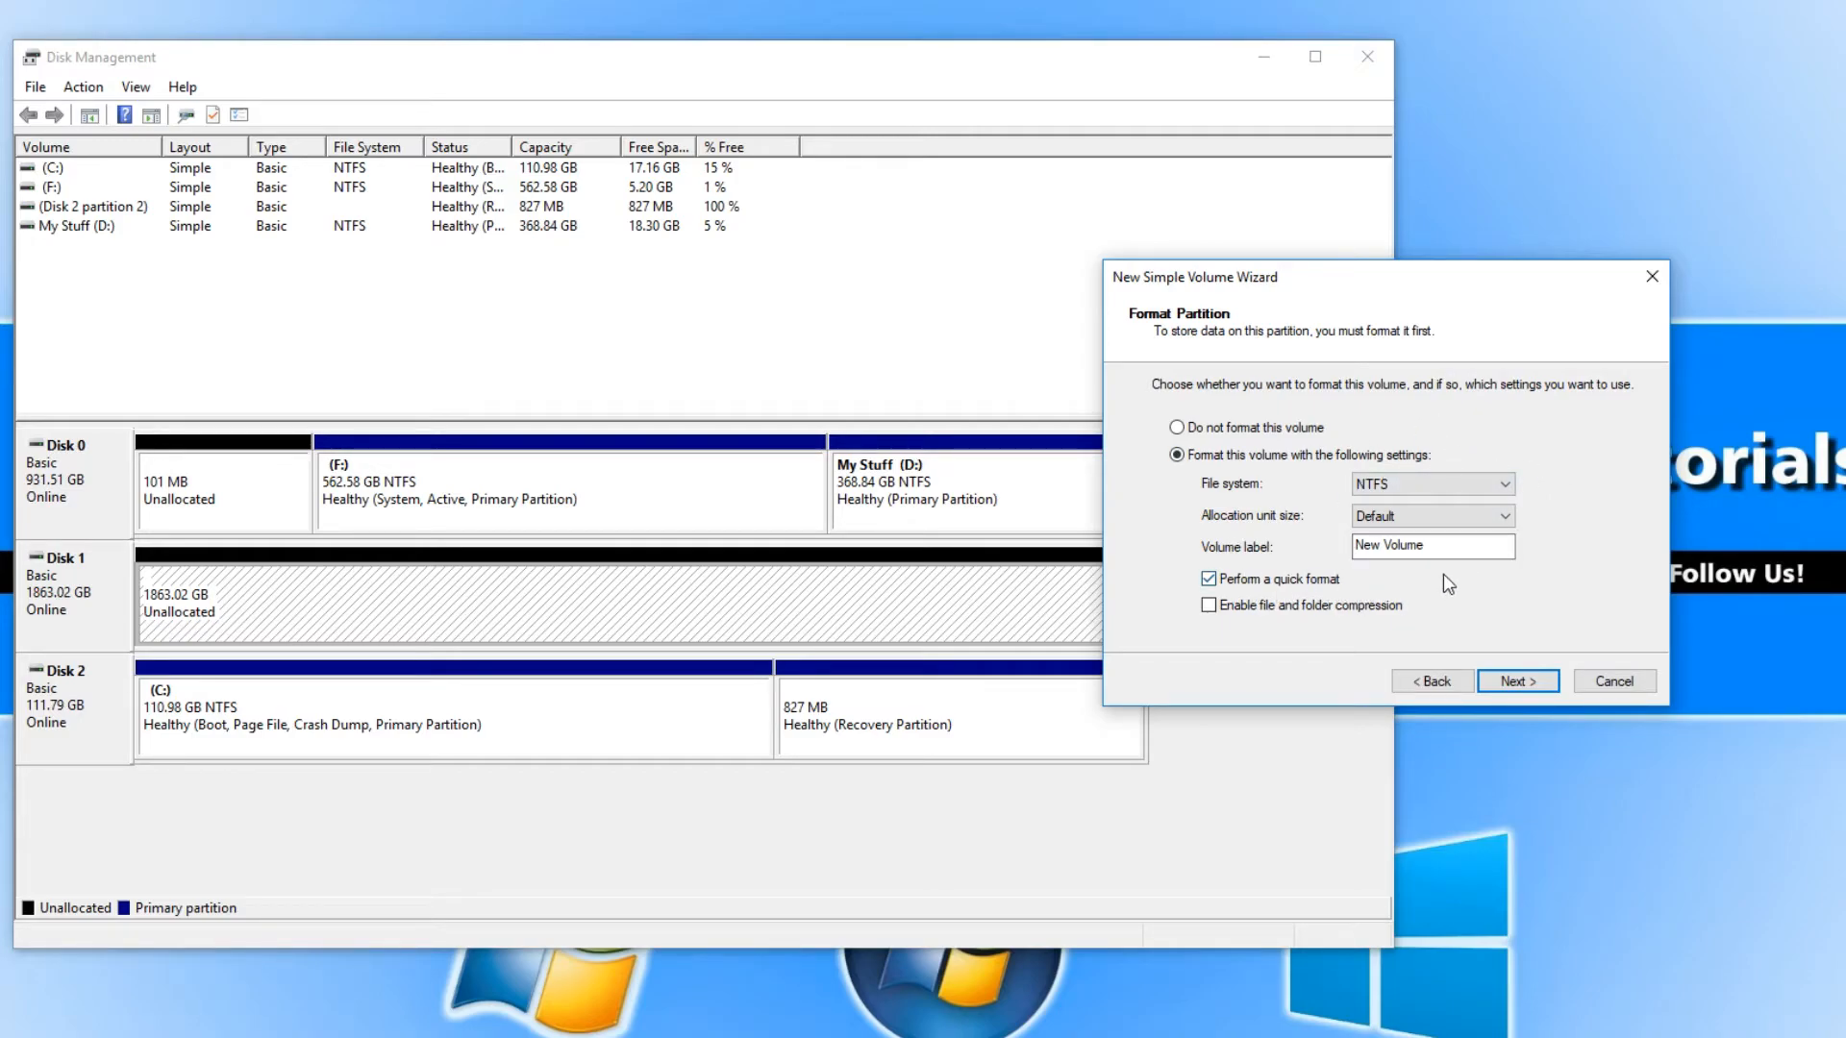
pyautogui.tripleClick(1433, 544)
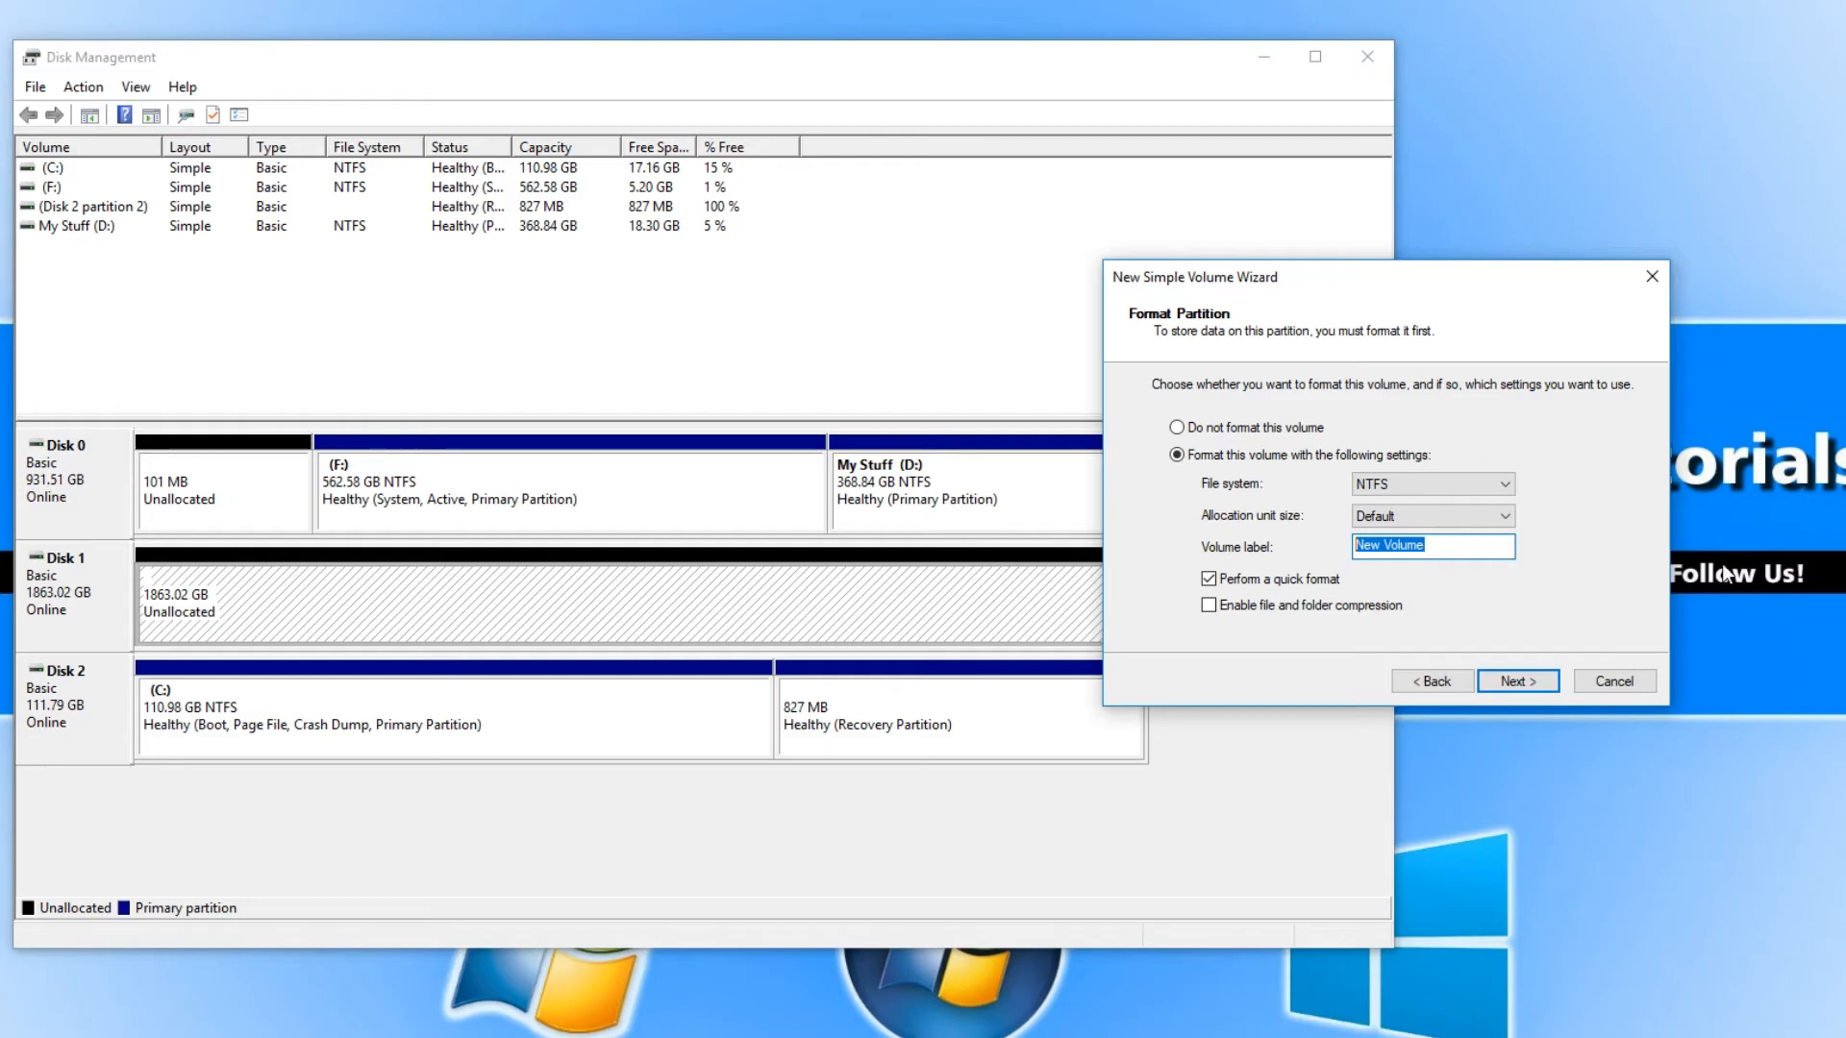
pyautogui.write('Local D')
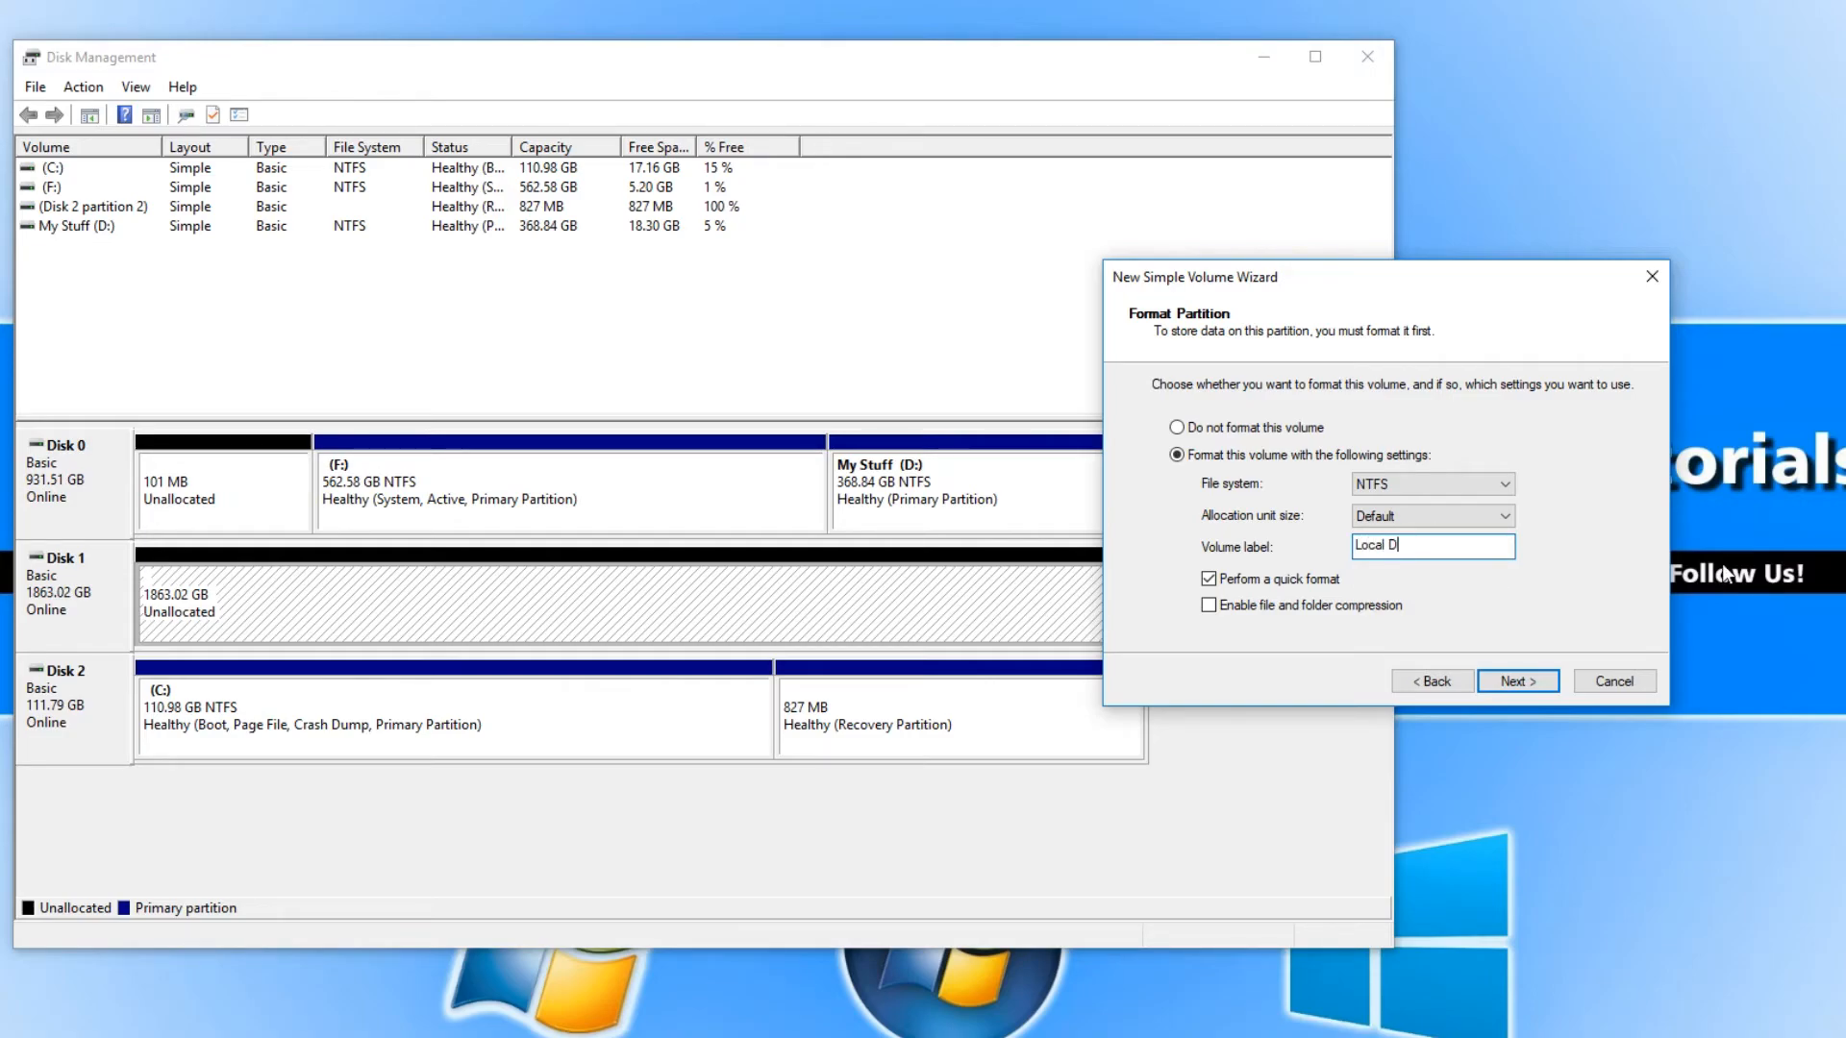
pyautogui.write('isk')
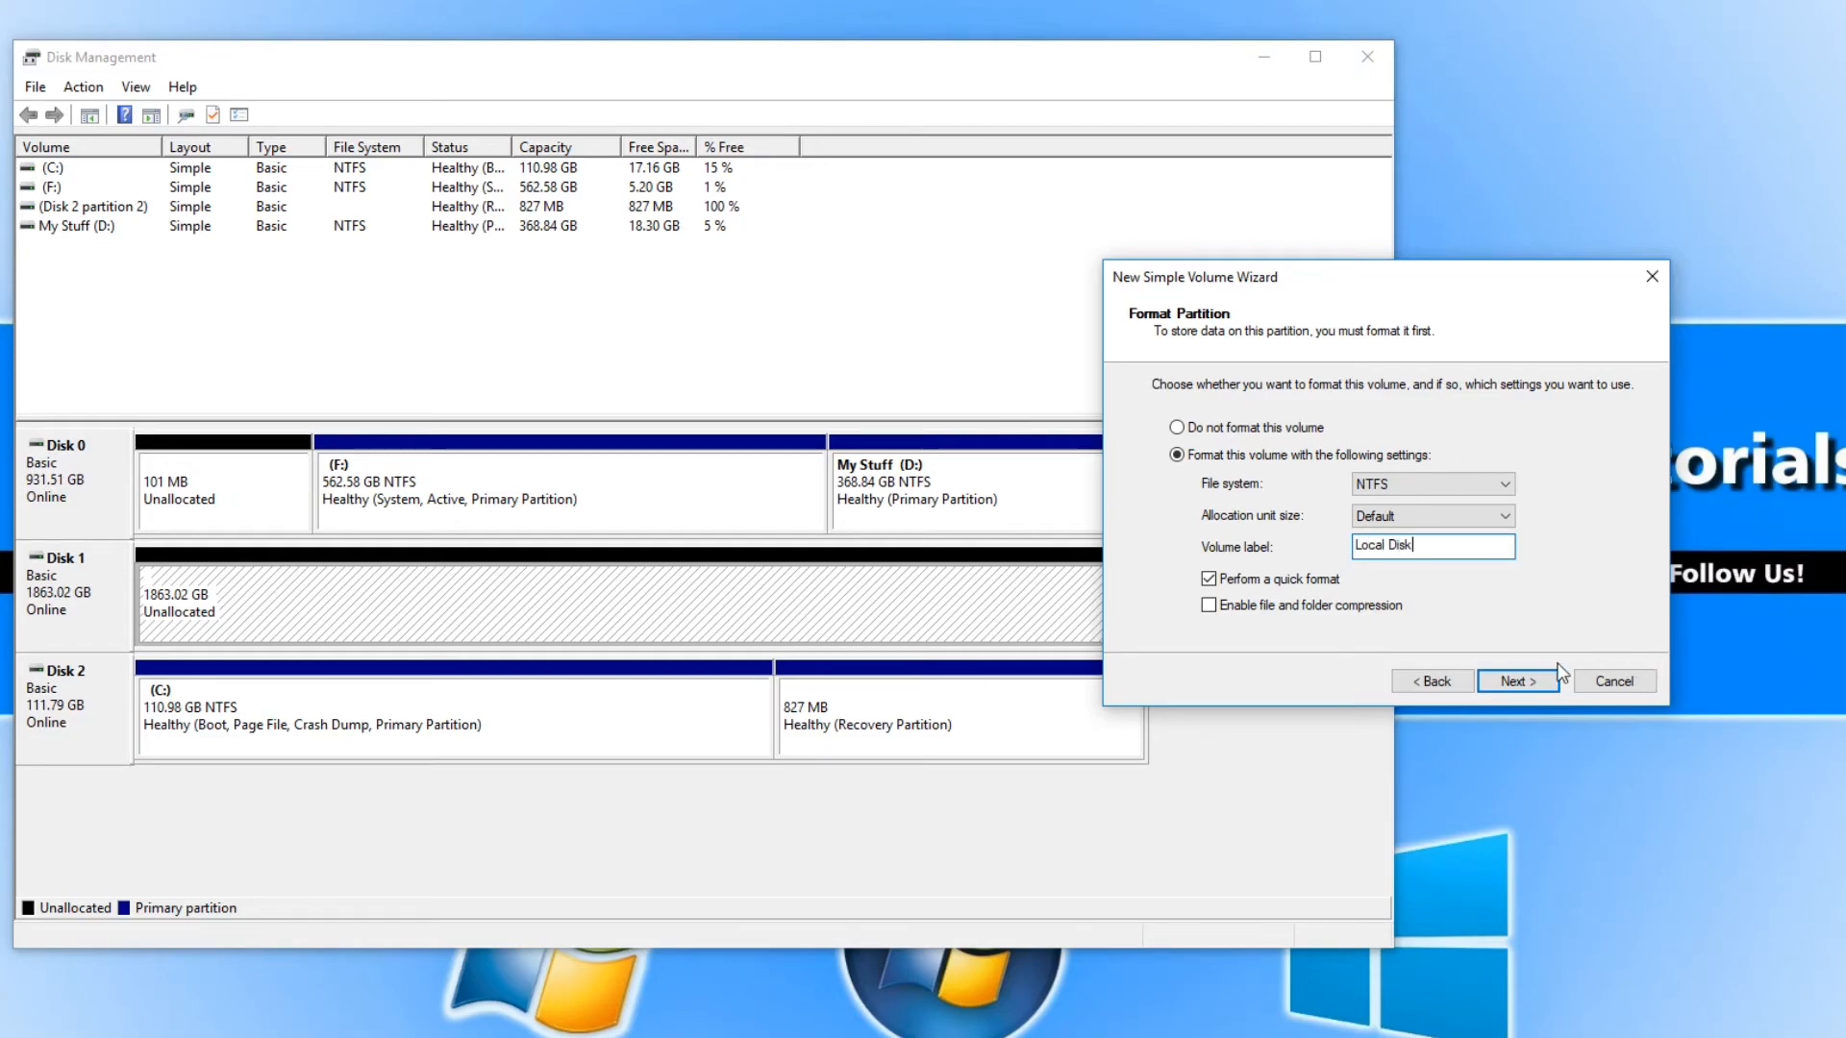
pyautogui.click(1517, 680)
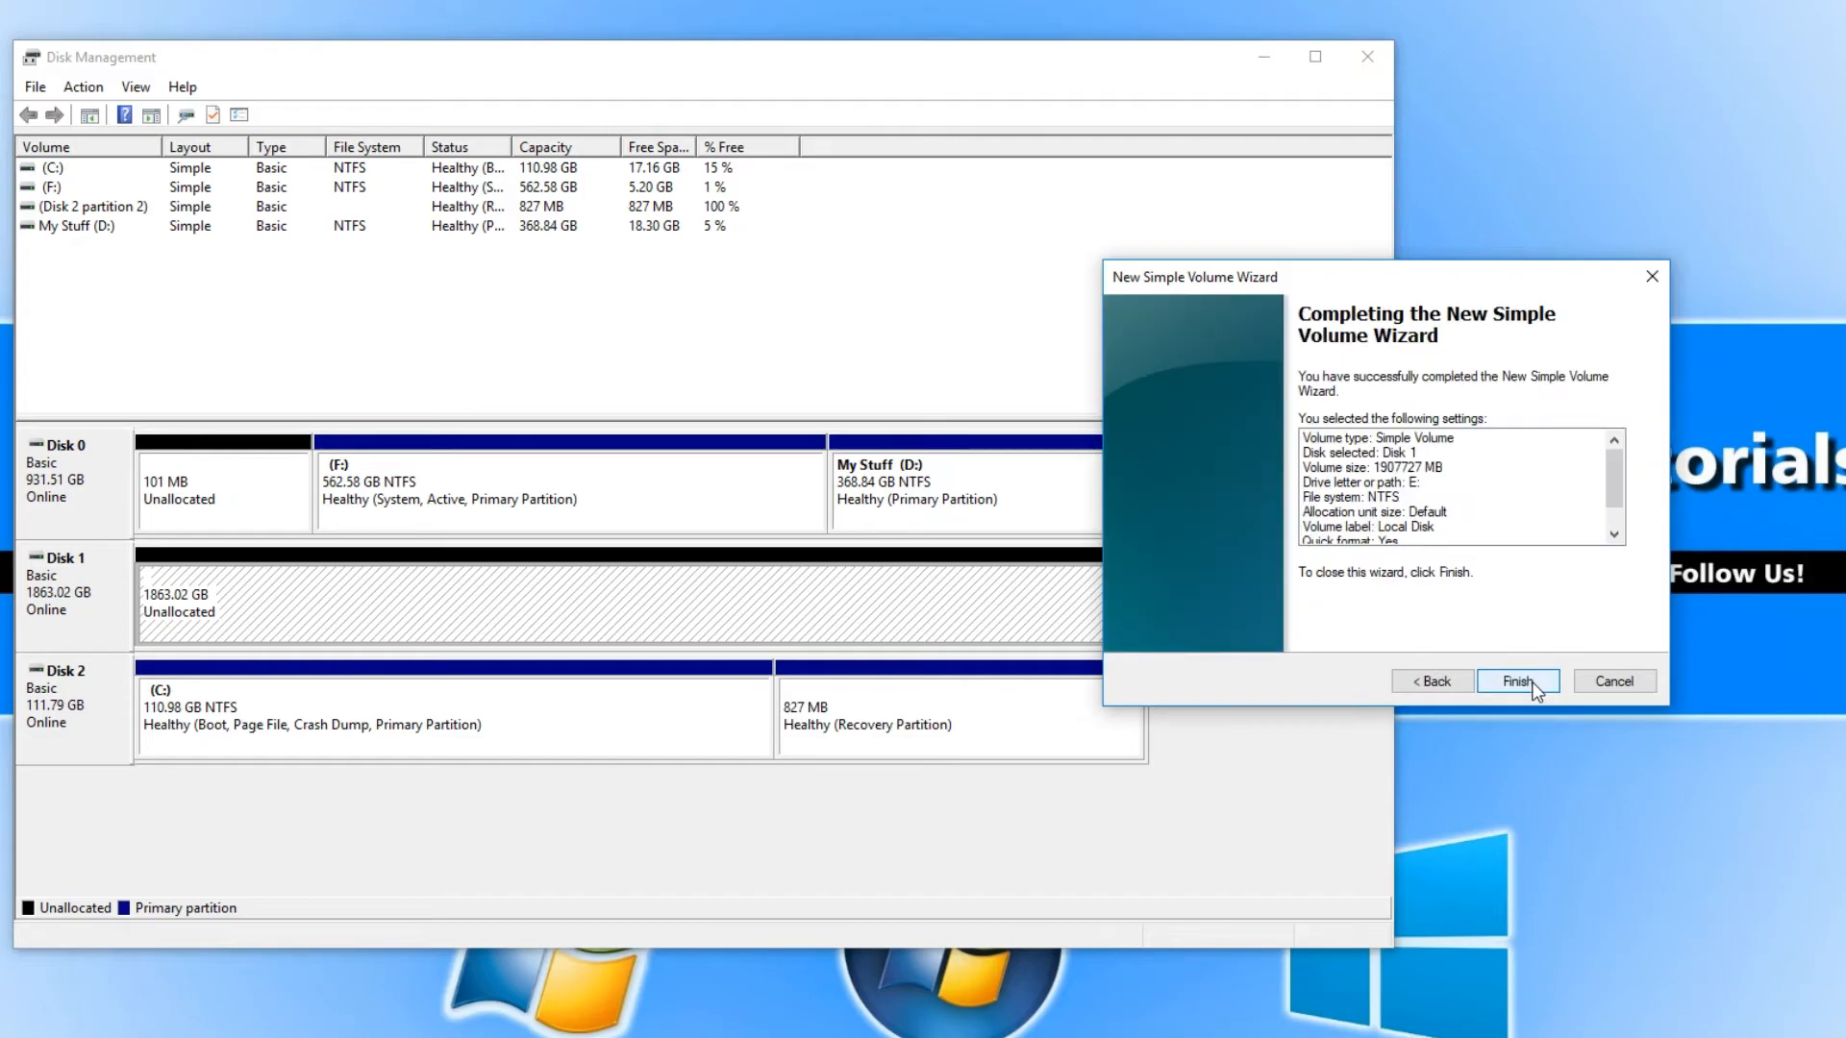
# Finish the wizard so Local Disk (E:) is created as a healthy 1863.01 GB NTFS partition
pyautogui.click(1517, 680)
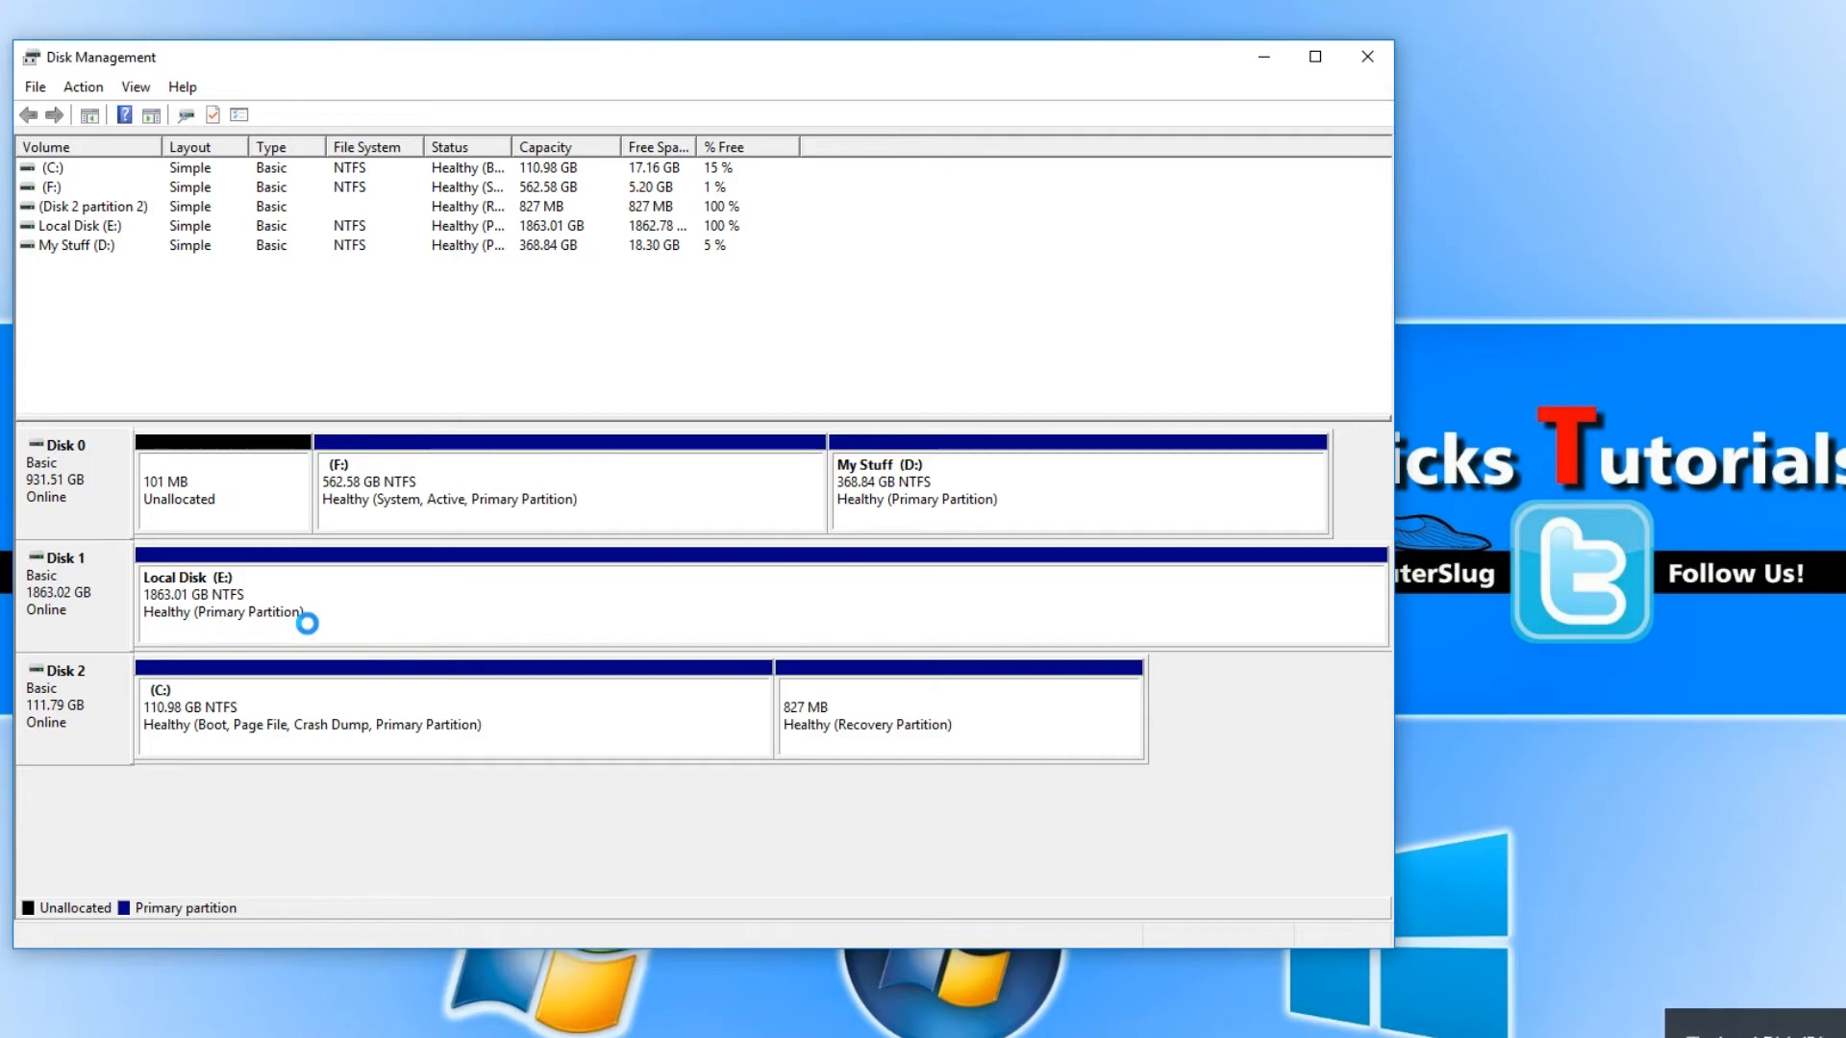
pyautogui.moveTo(377, 606)
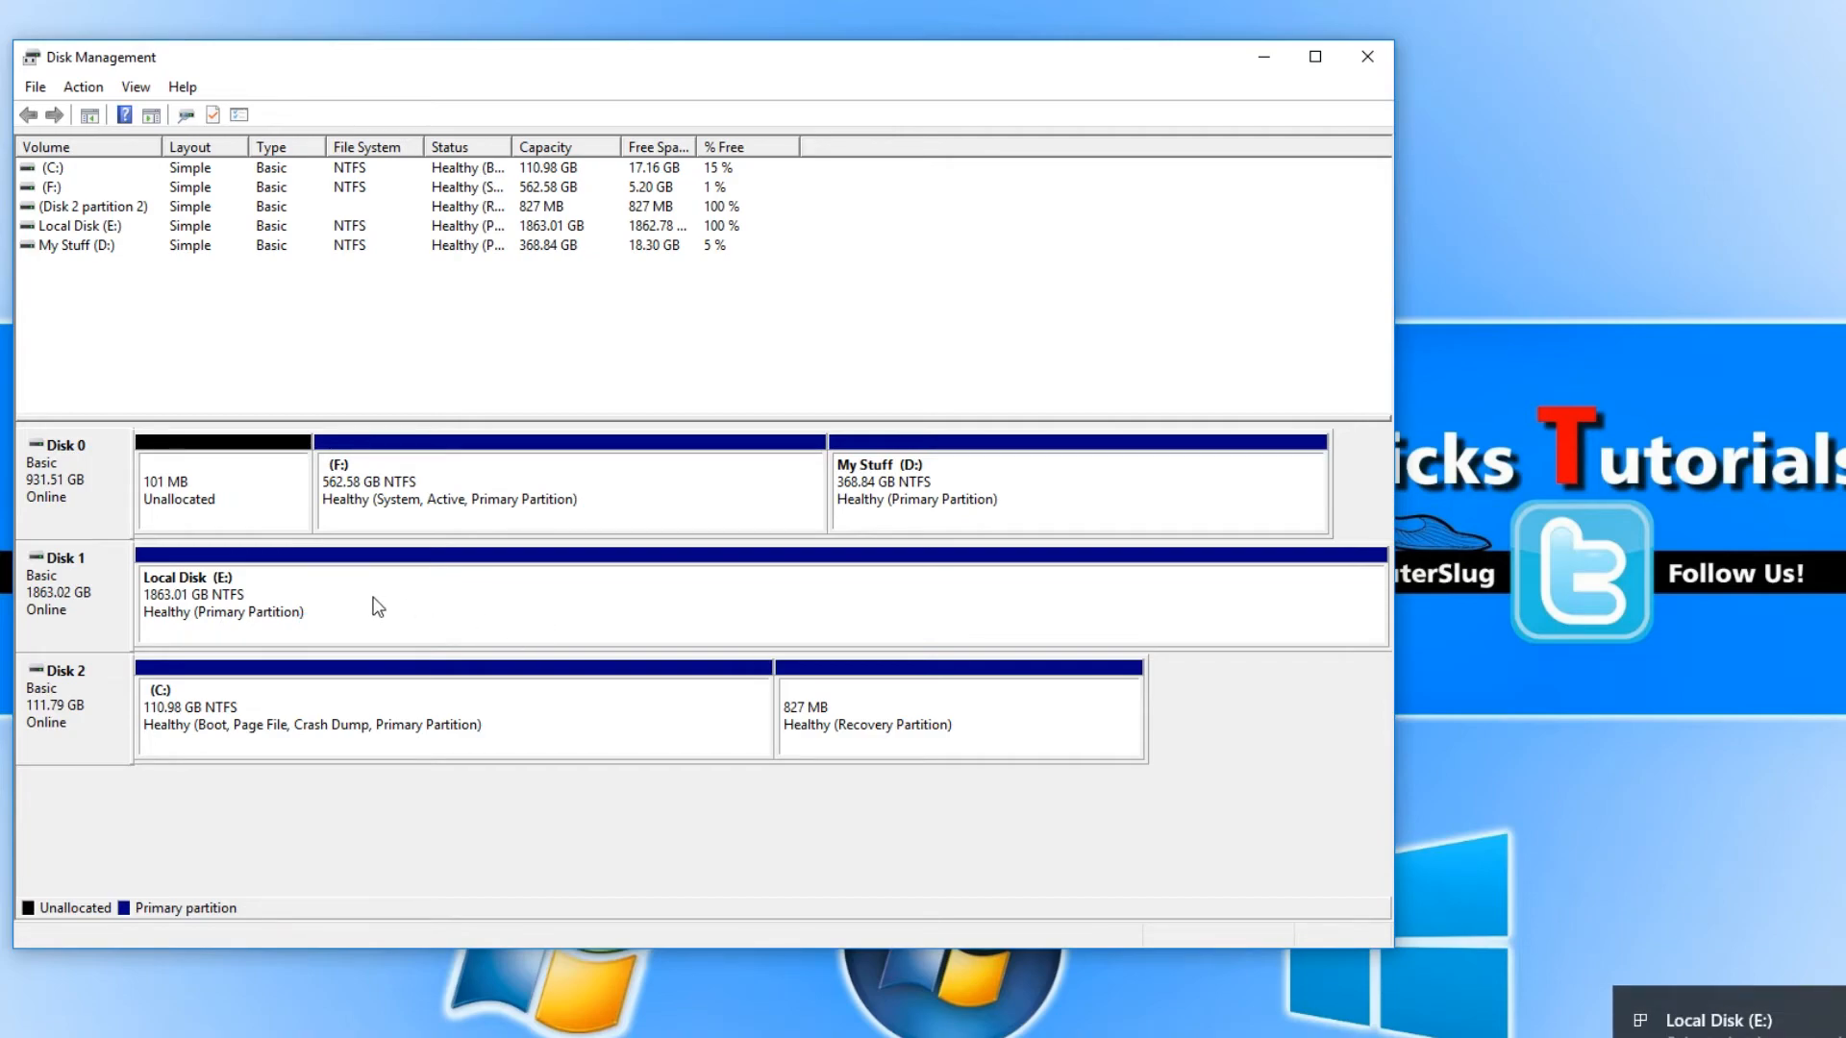
pyautogui.moveTo(502, 636)
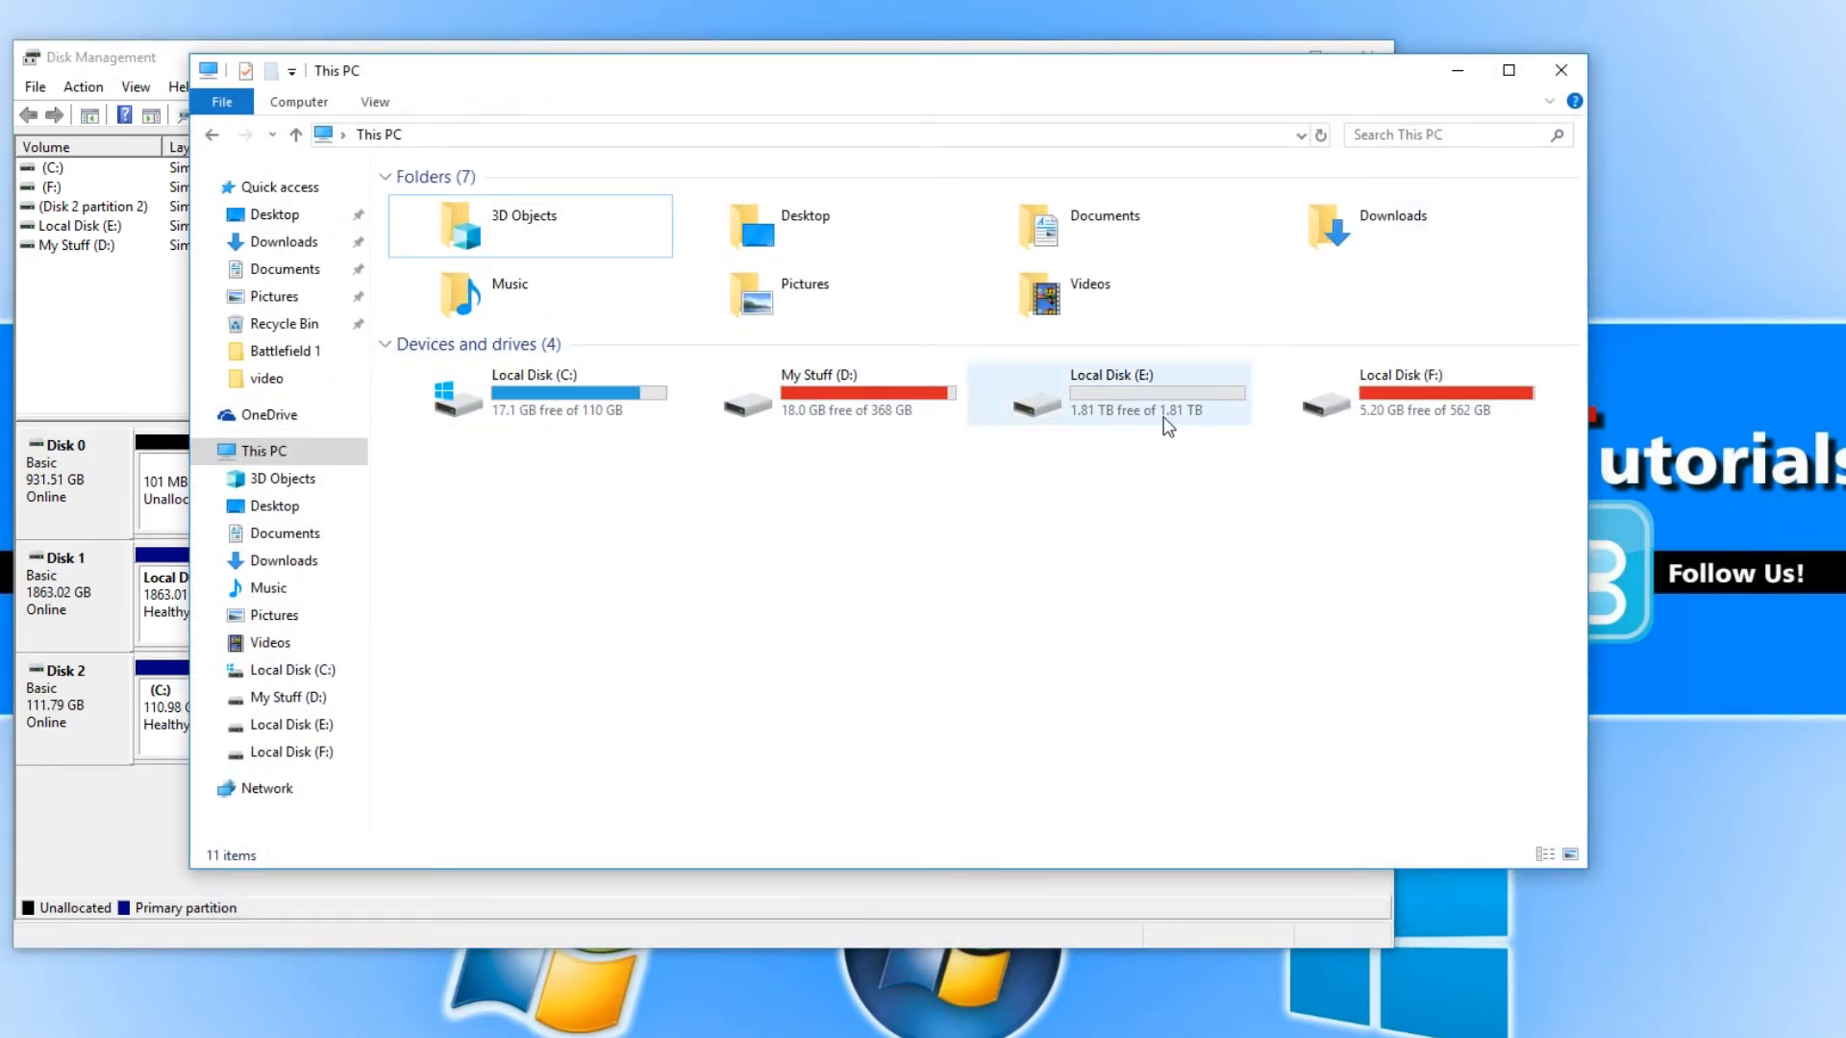
pyautogui.moveTo(1135, 386)
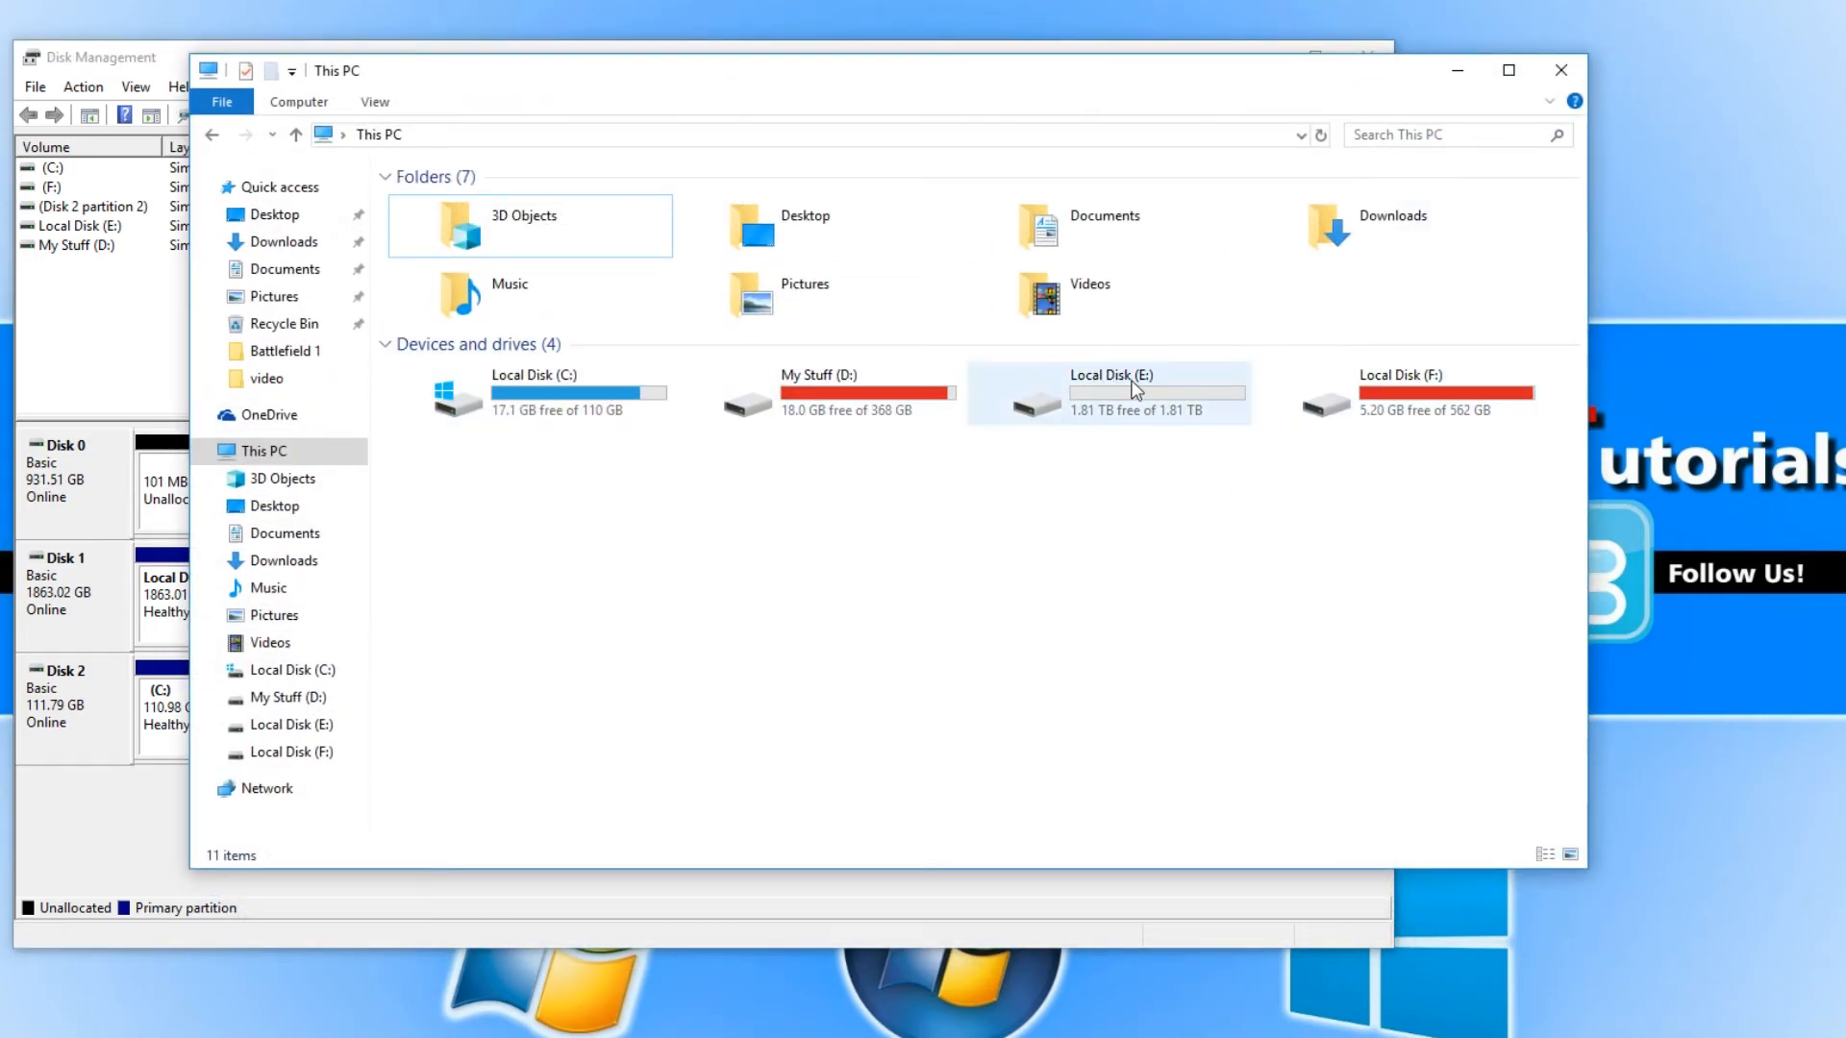
# Open the empty Local Disk (E:) and return to This PC showing 1.81 TB free
pyautogui.doubleClick(1108, 395)
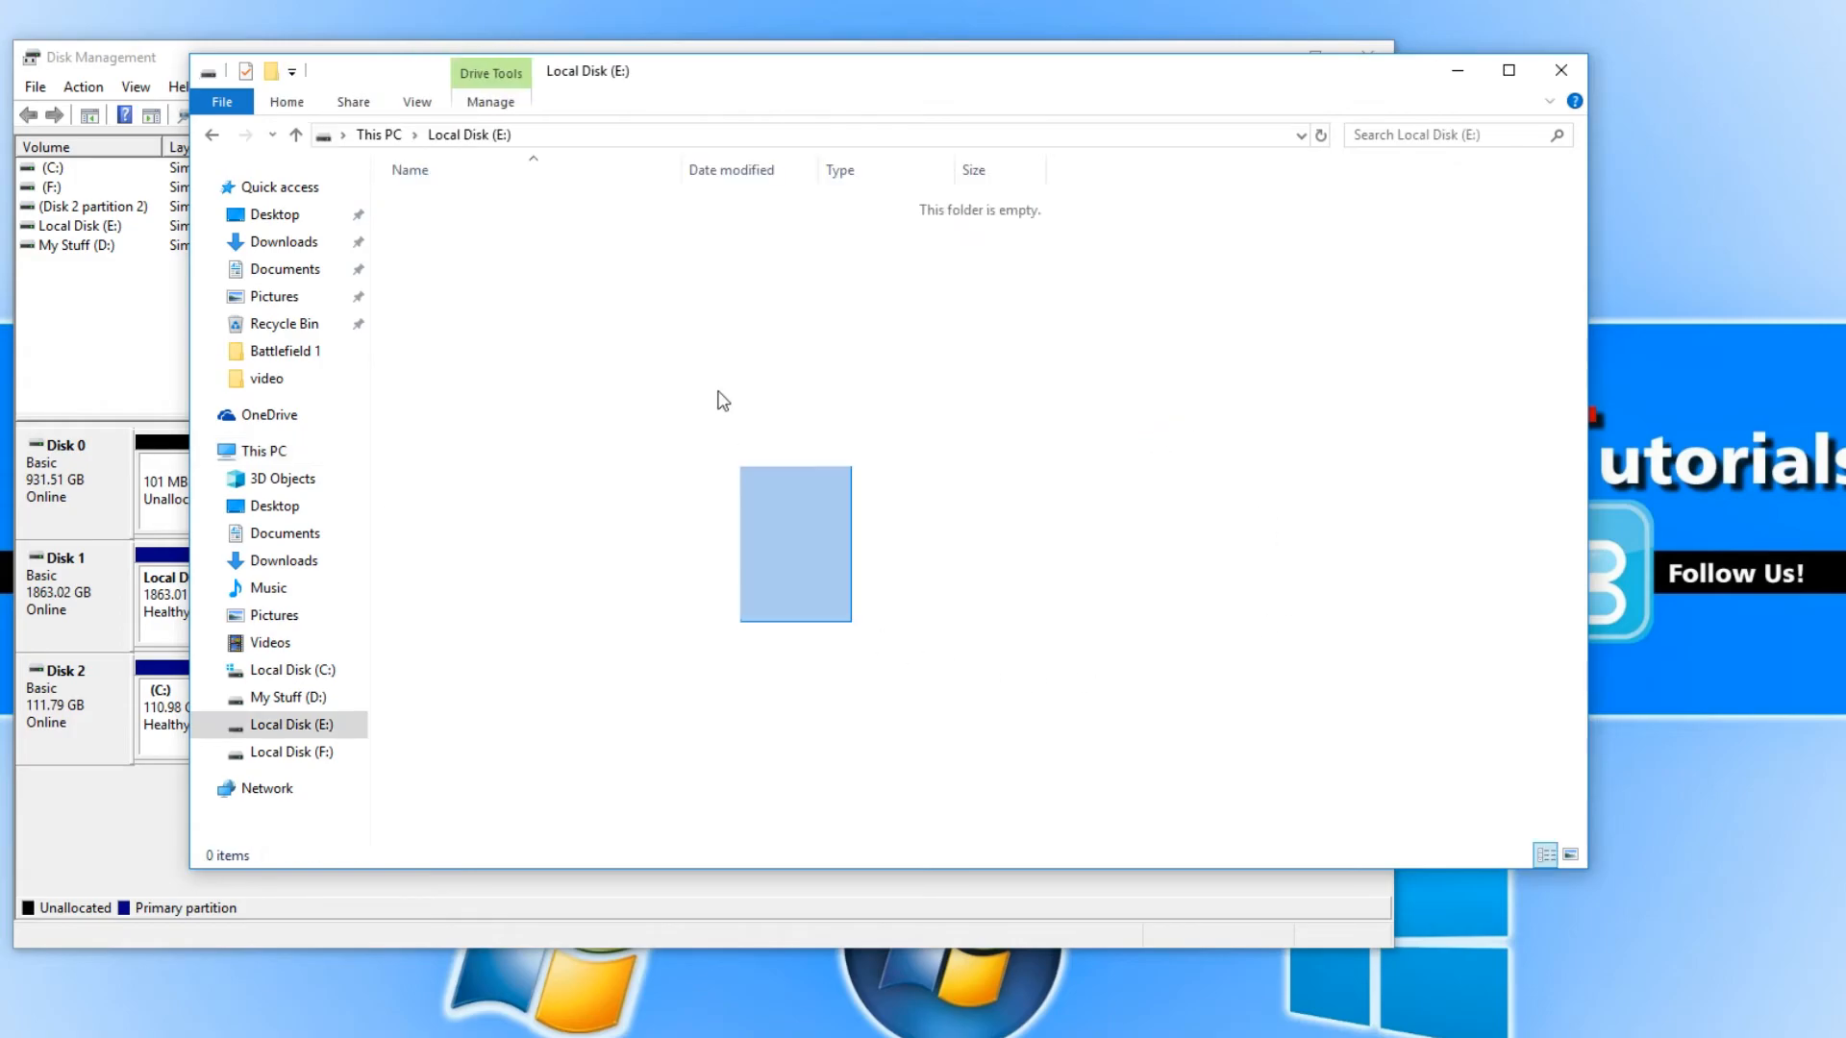
pyautogui.click(263, 450)
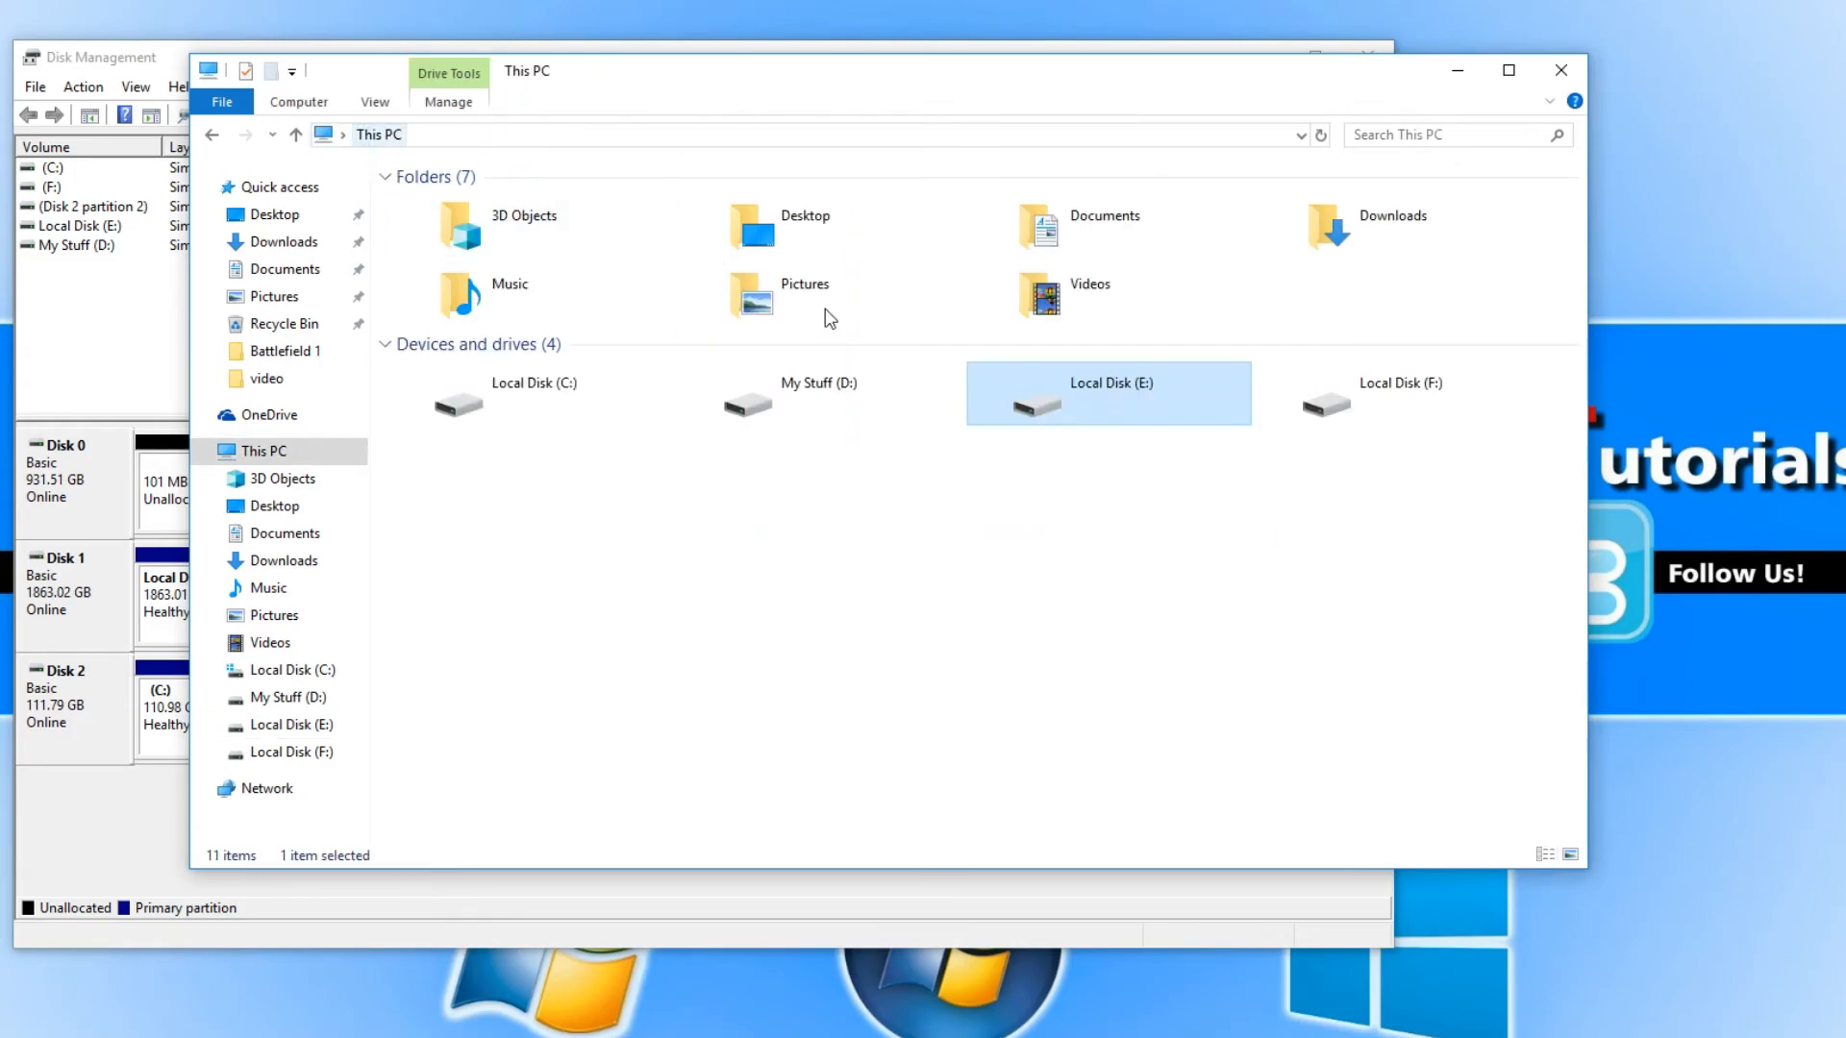
pyautogui.click(1104, 627)
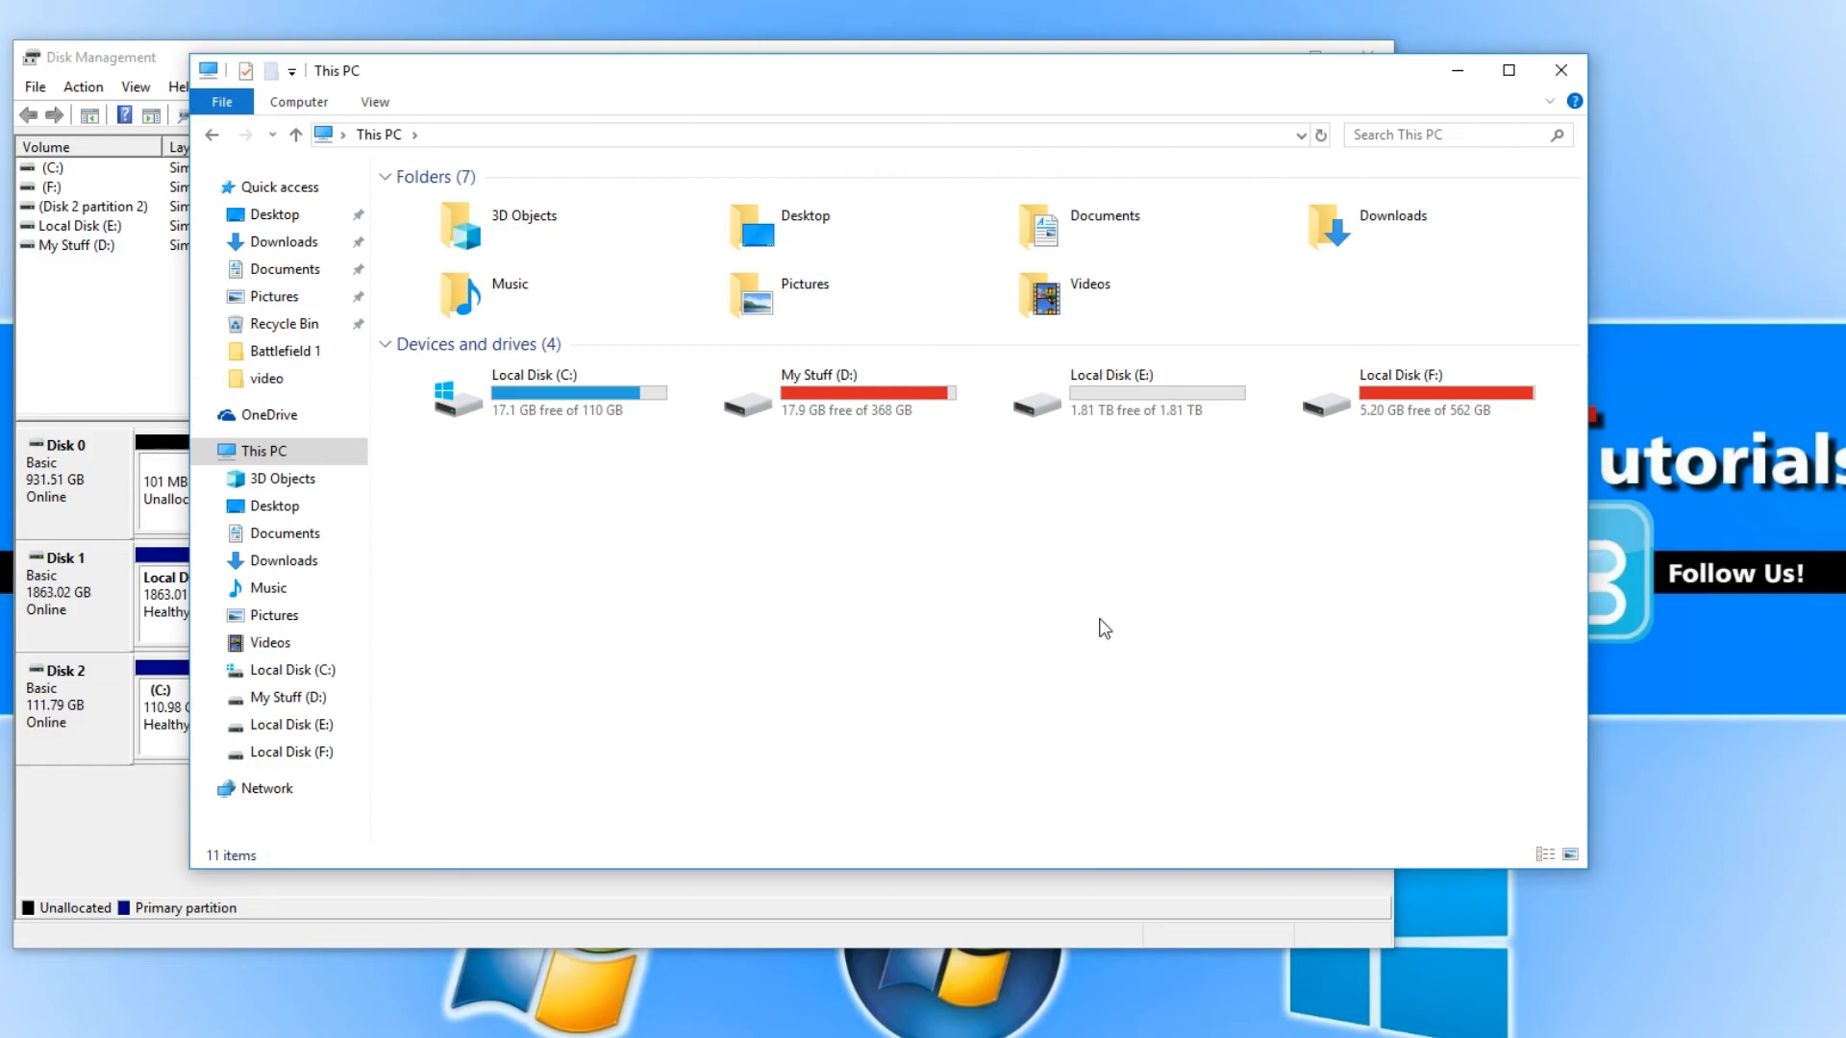